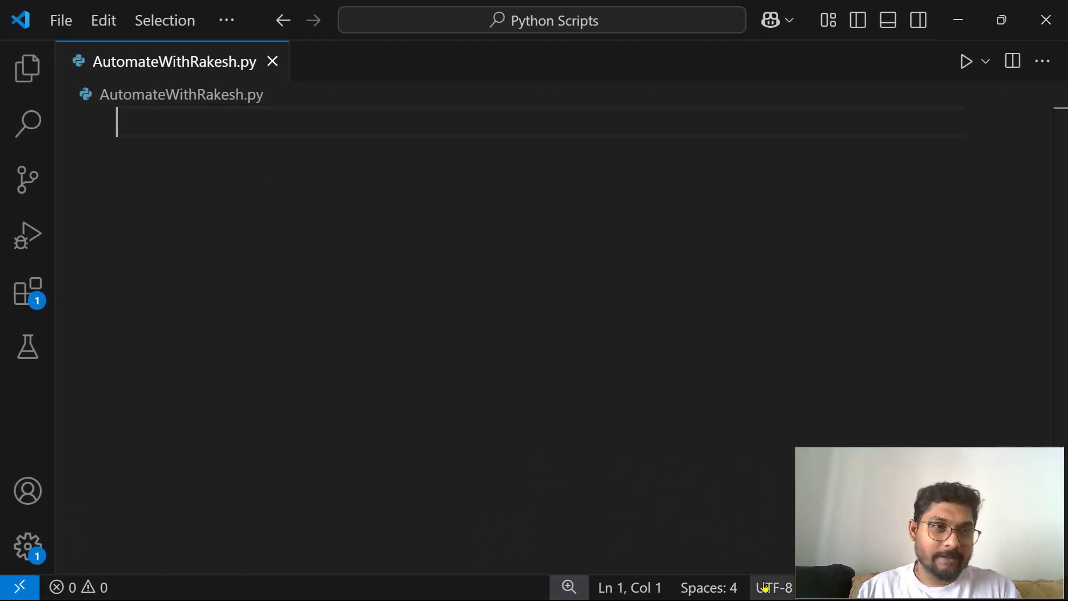
# - Write a for loop over range(1,101) that prints i on each iteration
pyautogui.write('for i in range(')
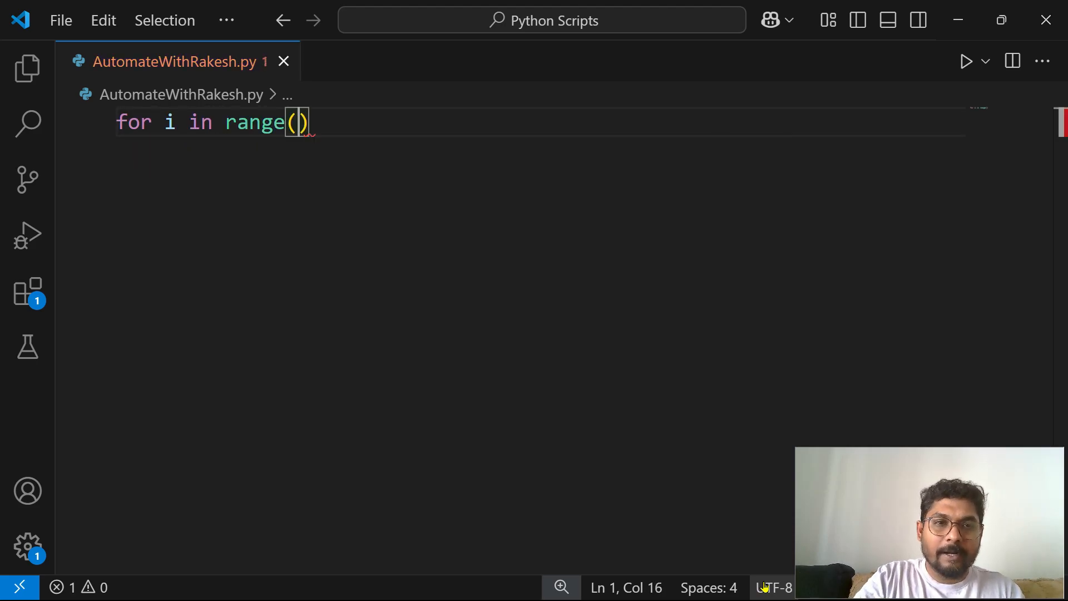
pyautogui.write('1,')
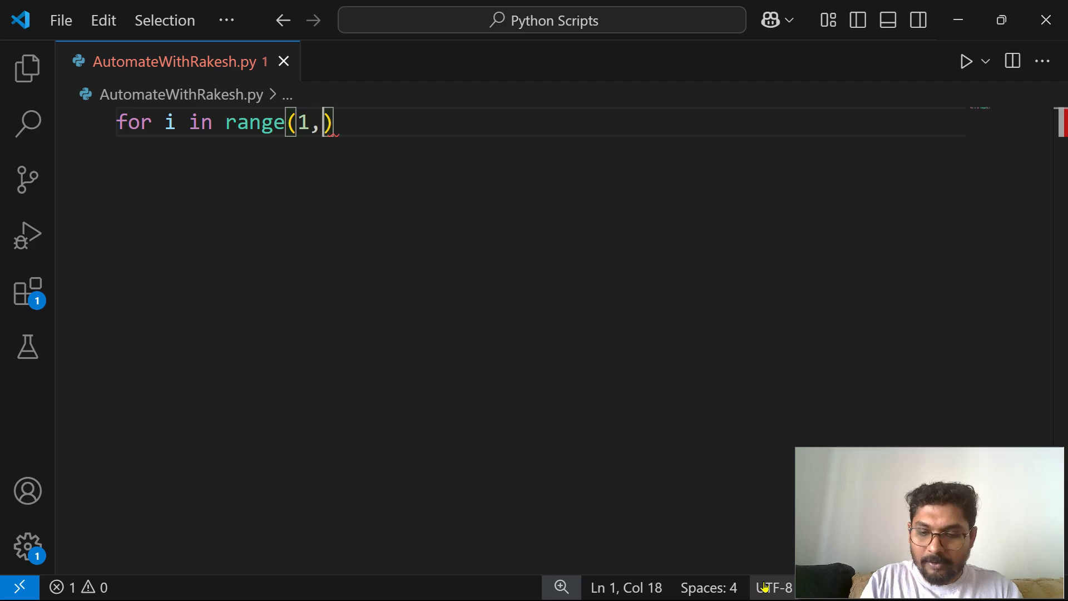
pyautogui.write('10')
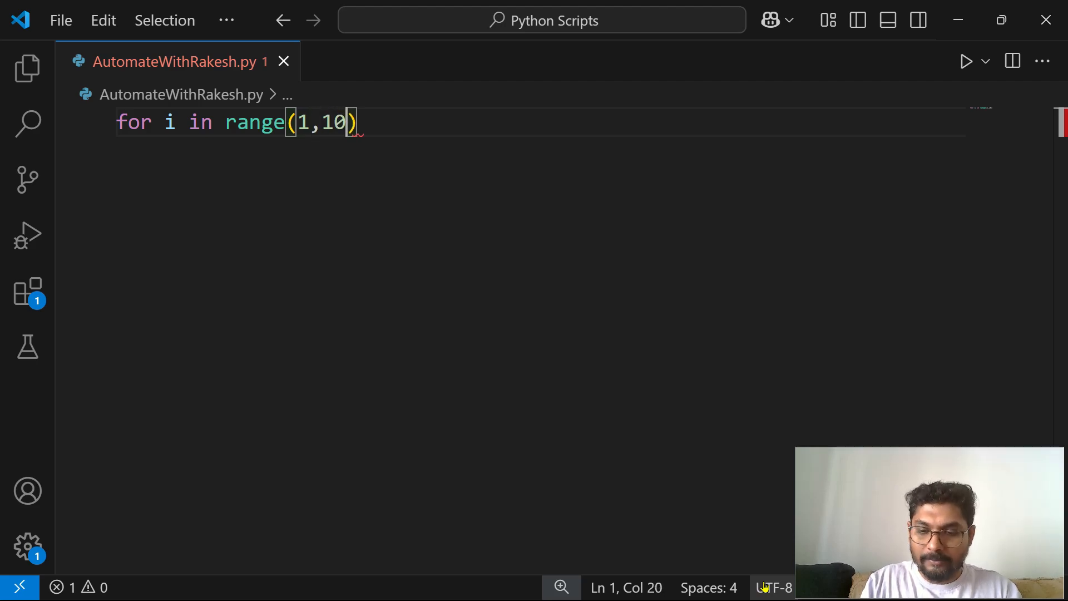
pyautogui.write('1:')
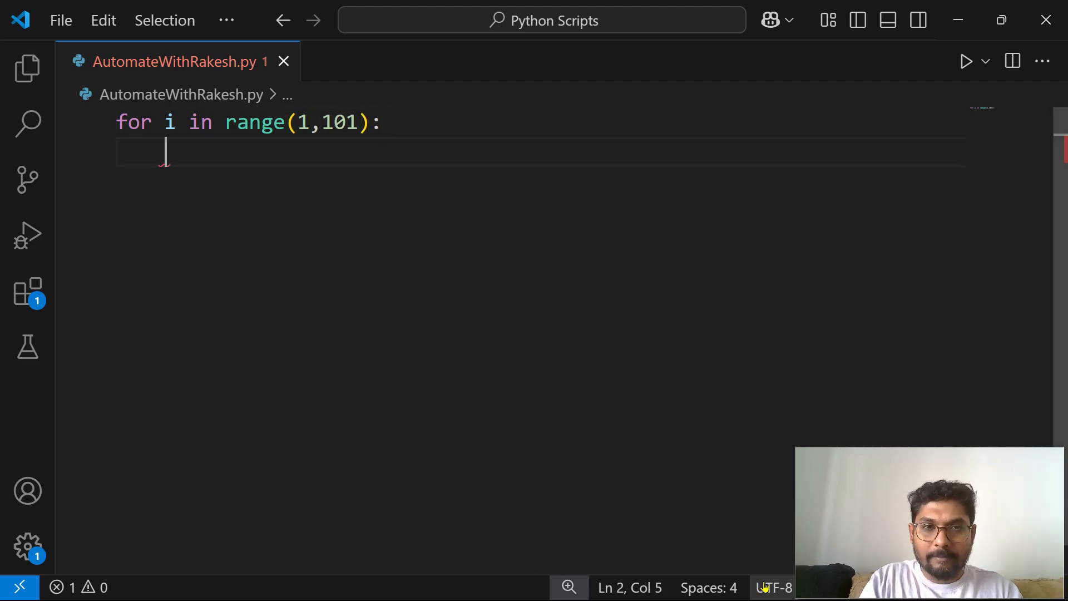
pyautogui.write('print()')
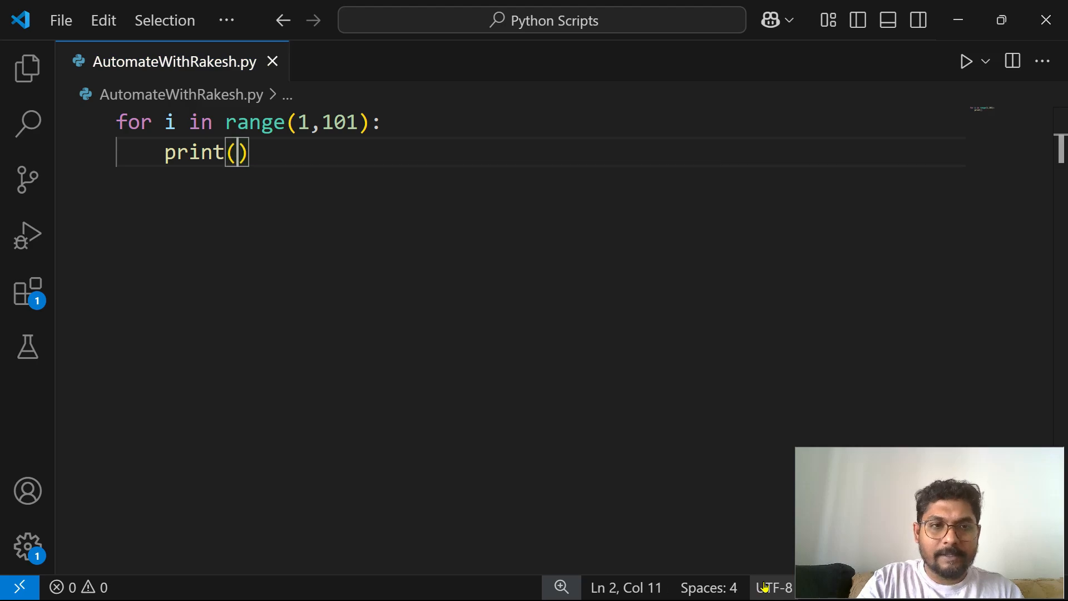
pyautogui.write('i')
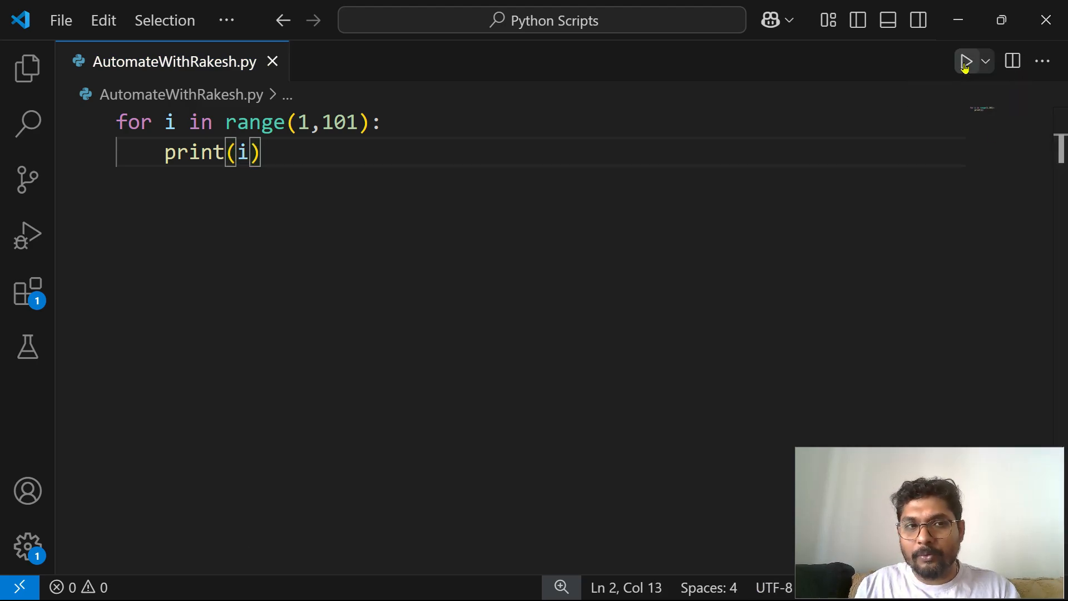
# - Run AutomateWithRakesh.py and check the terminal lists numbers 1 through 100
pyautogui.click(966, 60)
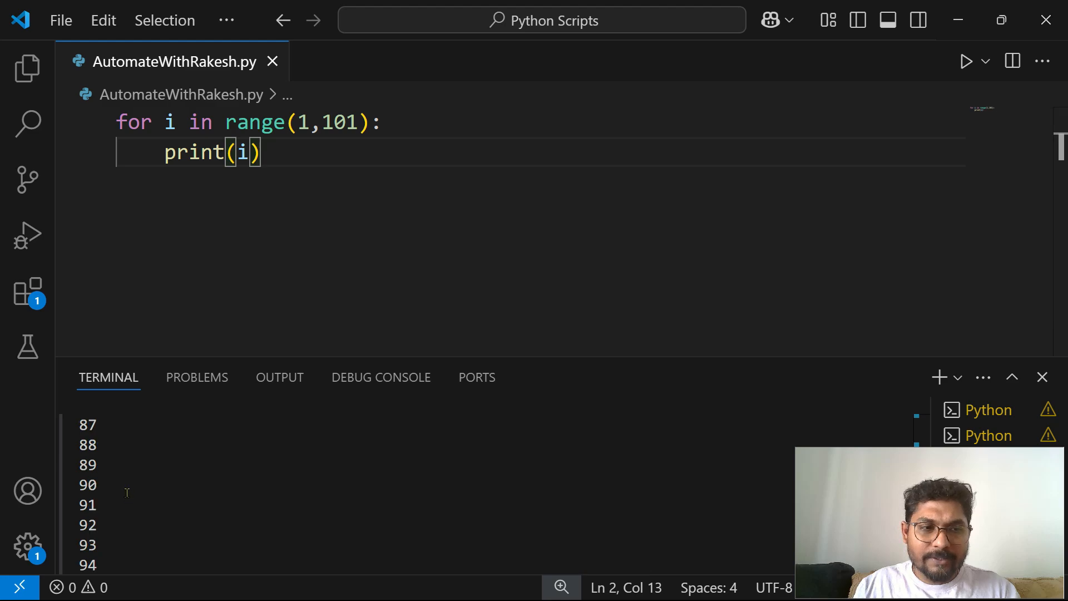
pyautogui.scroll(3)
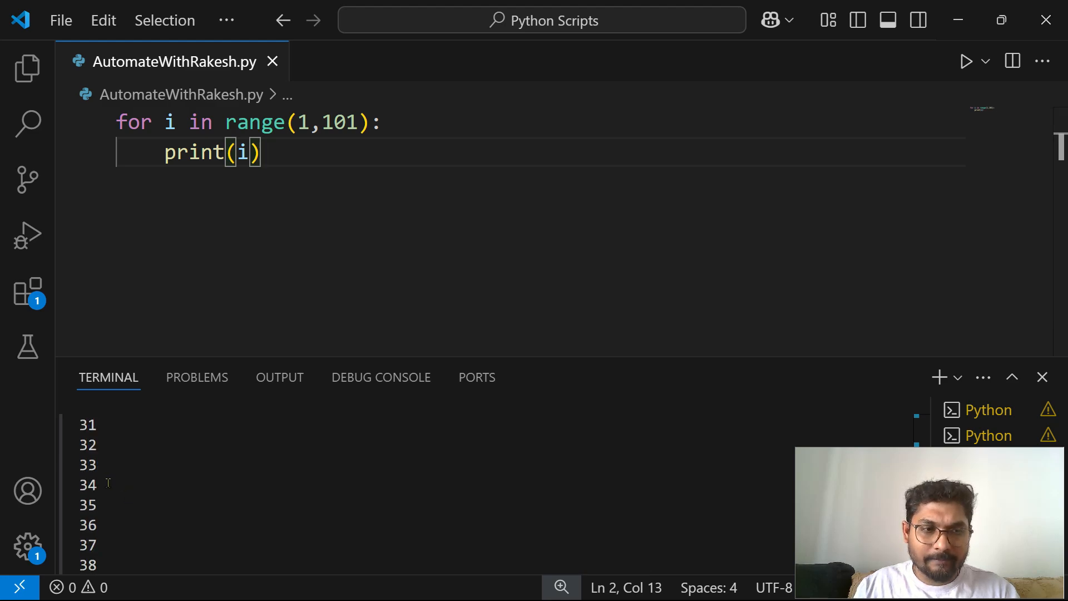
pyautogui.click(965, 60)
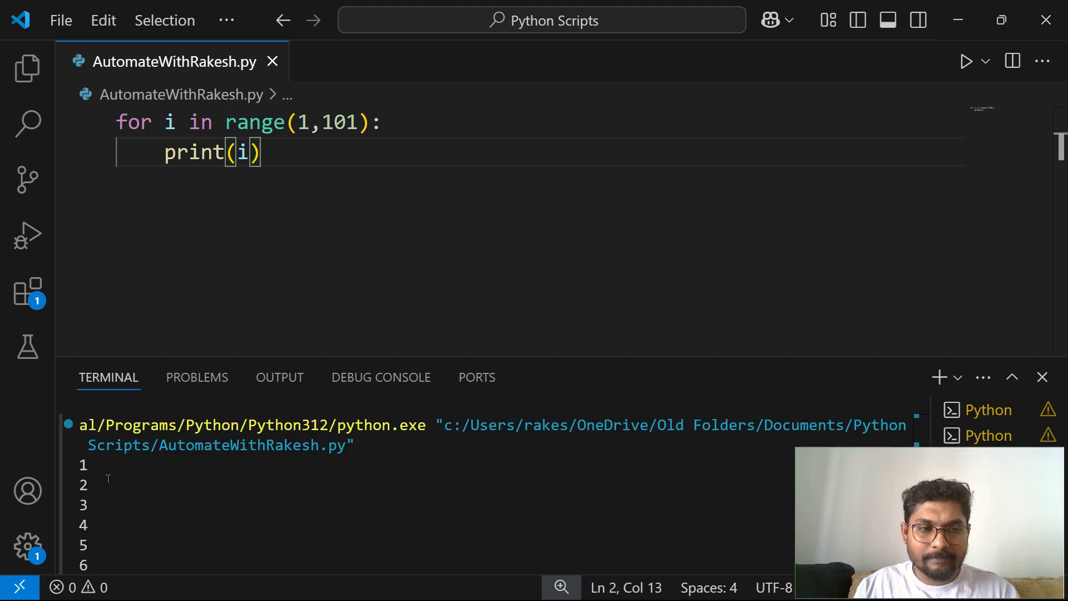
pyautogui.scroll(-3)
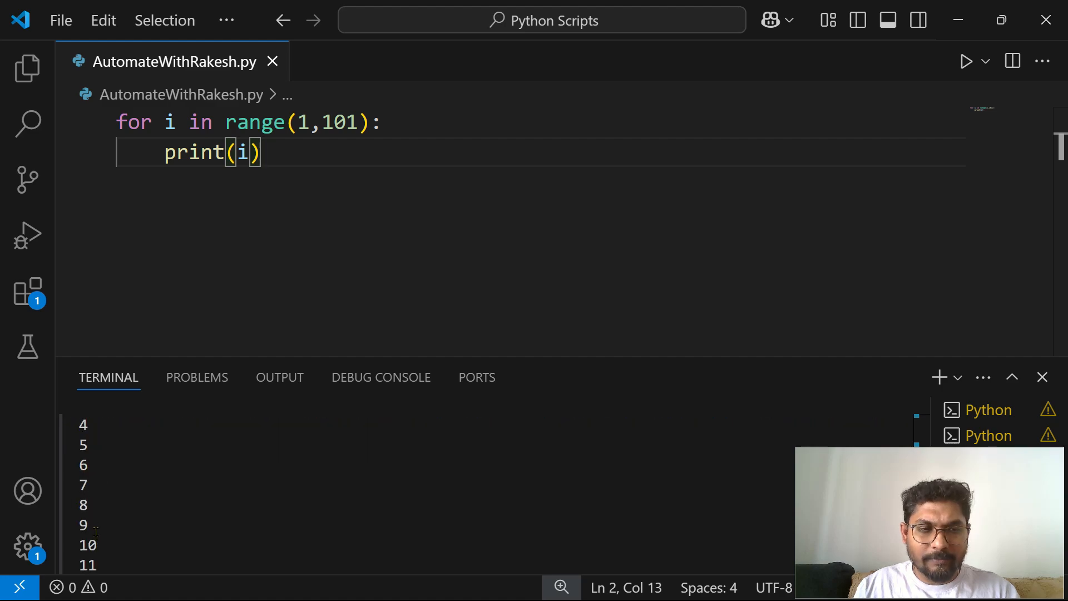
pyautogui.scroll(-3)
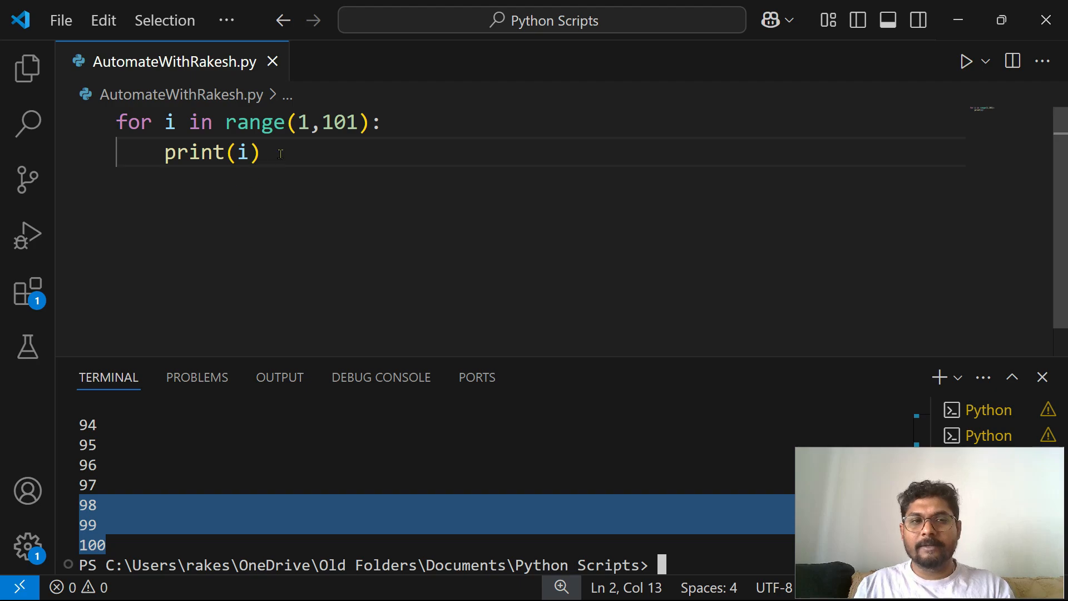
# - Close the terminal panel so only the two-line loop remains visible
pyautogui.click(1043, 377)
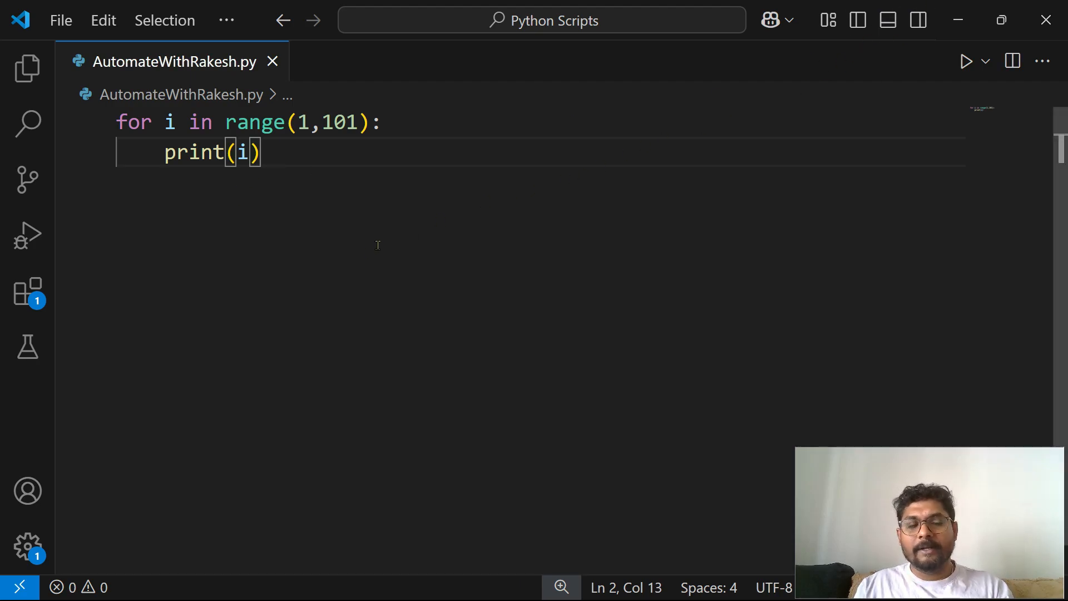
pyautogui.moveTo(332, 247)
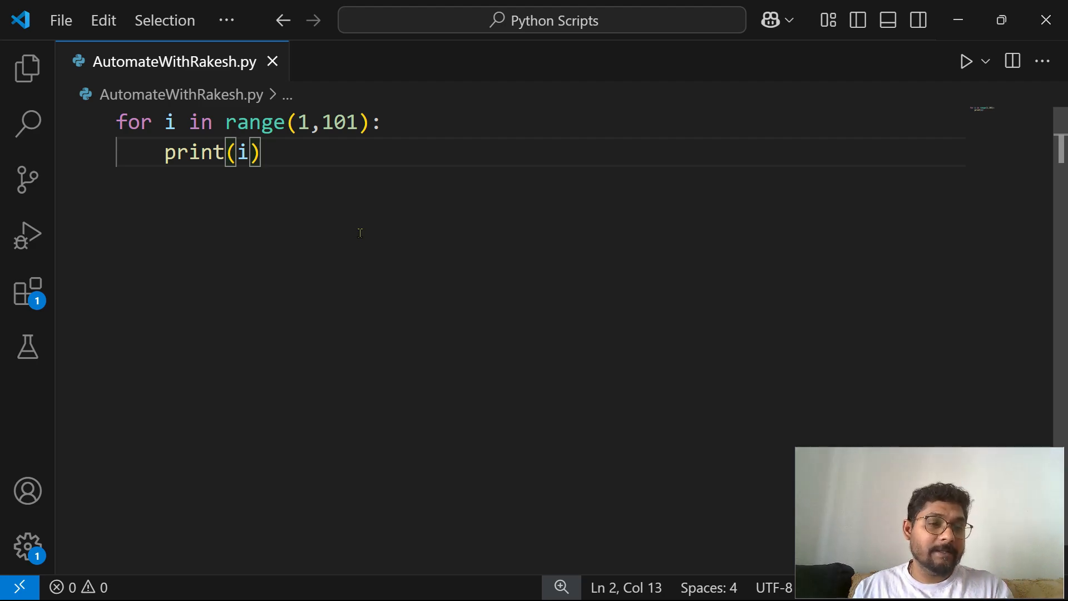
pyautogui.moveTo(362, 219)
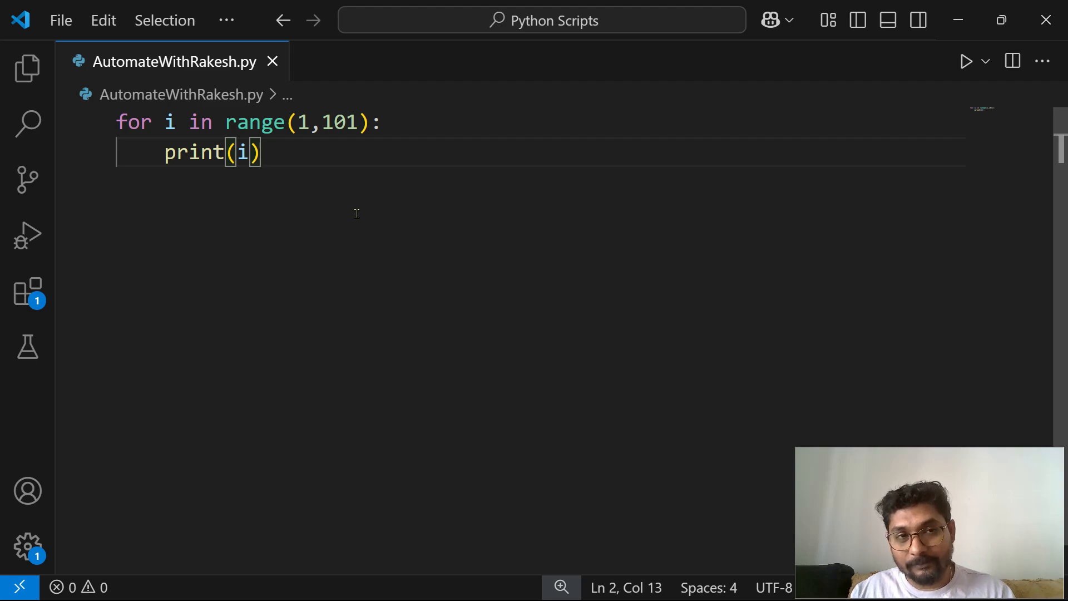
pyautogui.moveTo(381, 210)
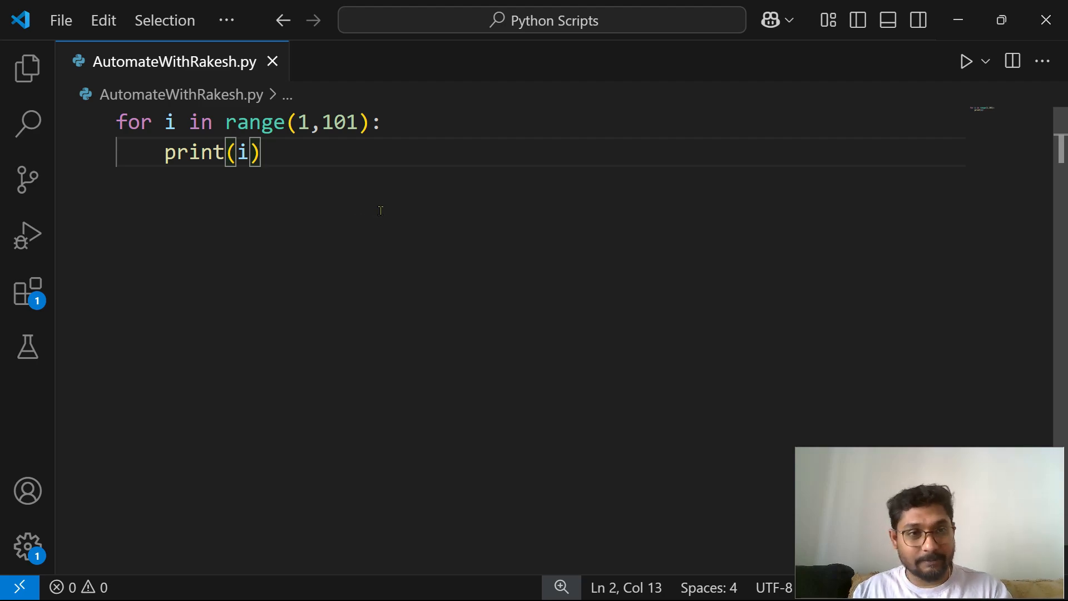
pyautogui.moveTo(400, 149)
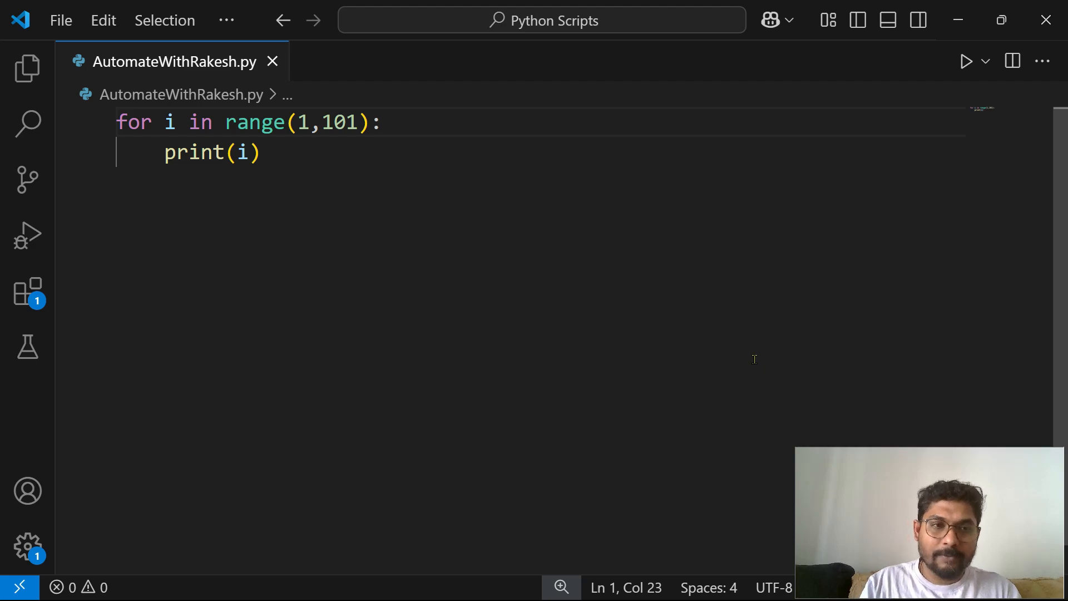
# - Add the condition if i%3 == 0 and i%5==0: inside the loop
pyautogui.press('Enter')
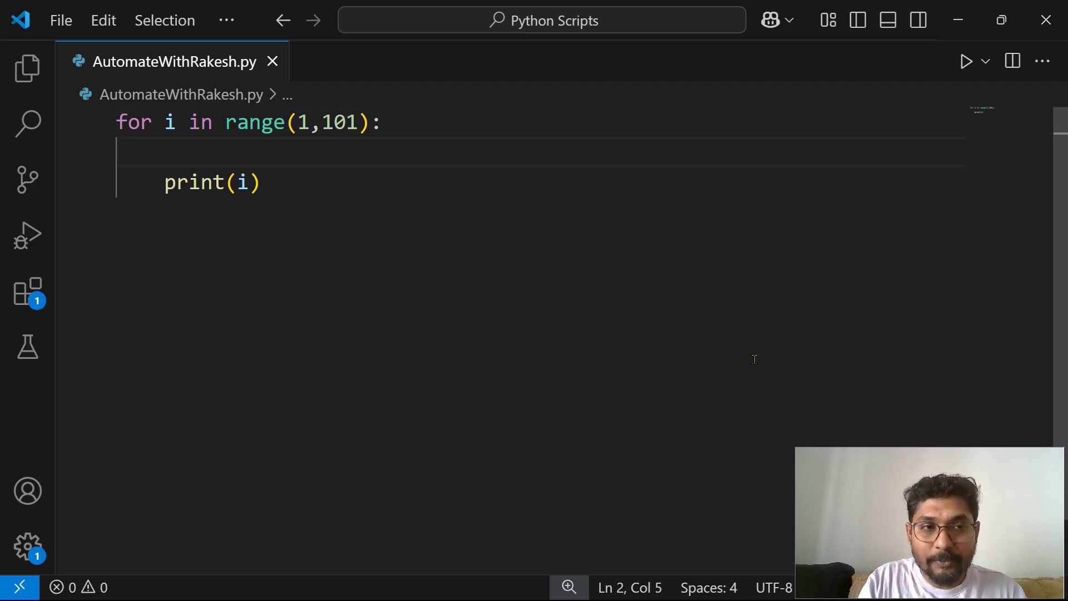
pyautogui.write('if')
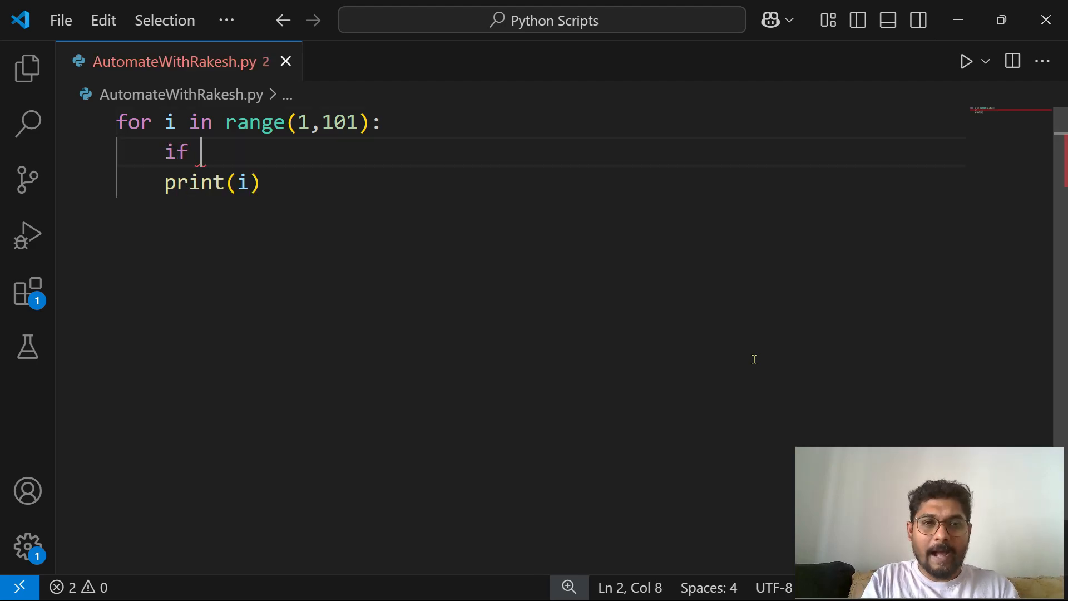
pyautogui.write('i')
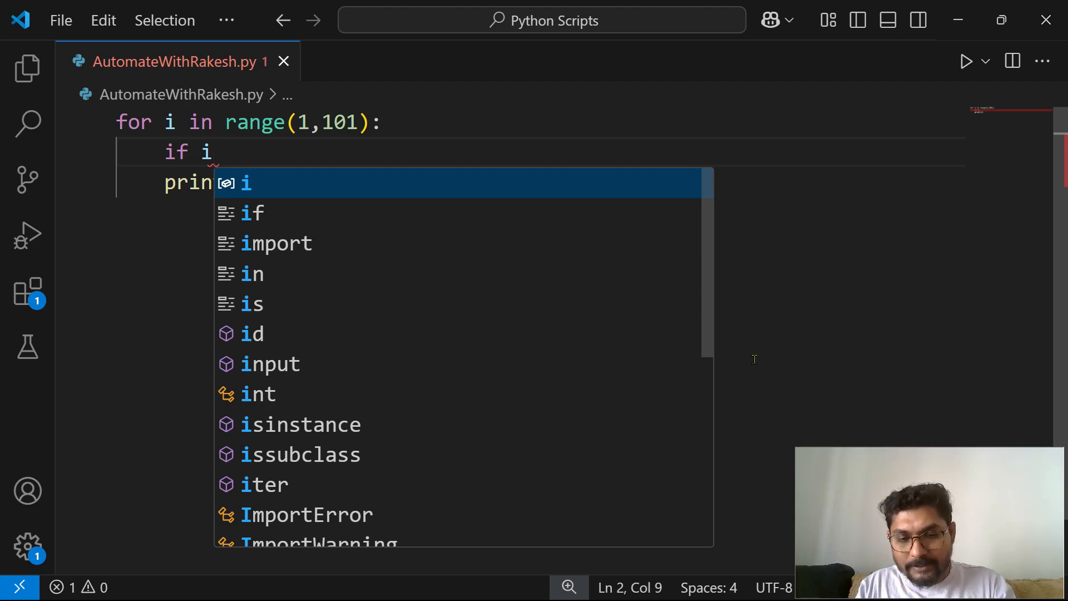
pyautogui.write('%')
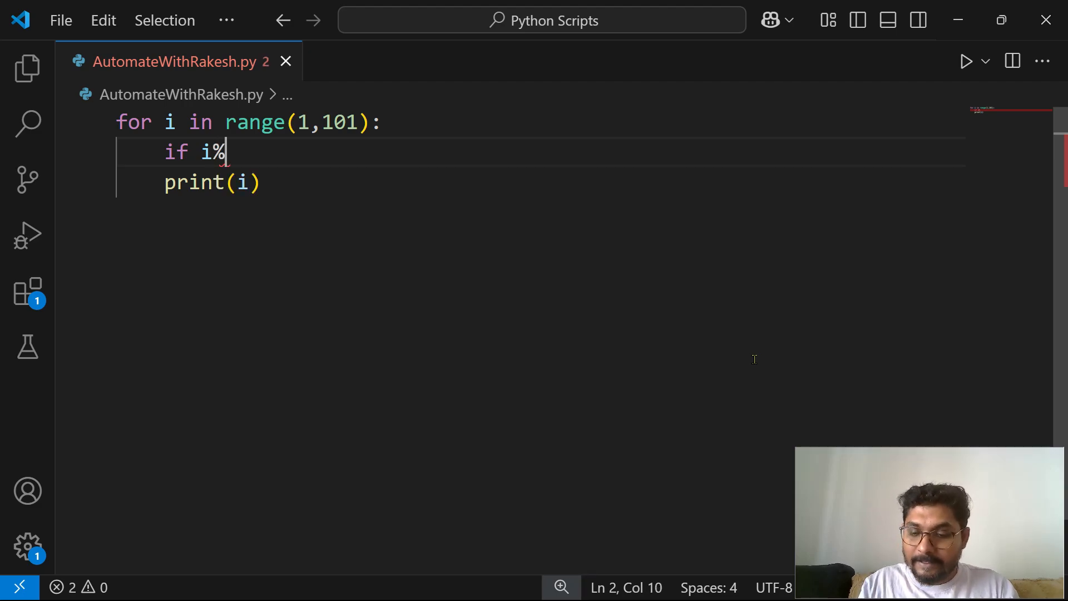
pyautogui.write('3')
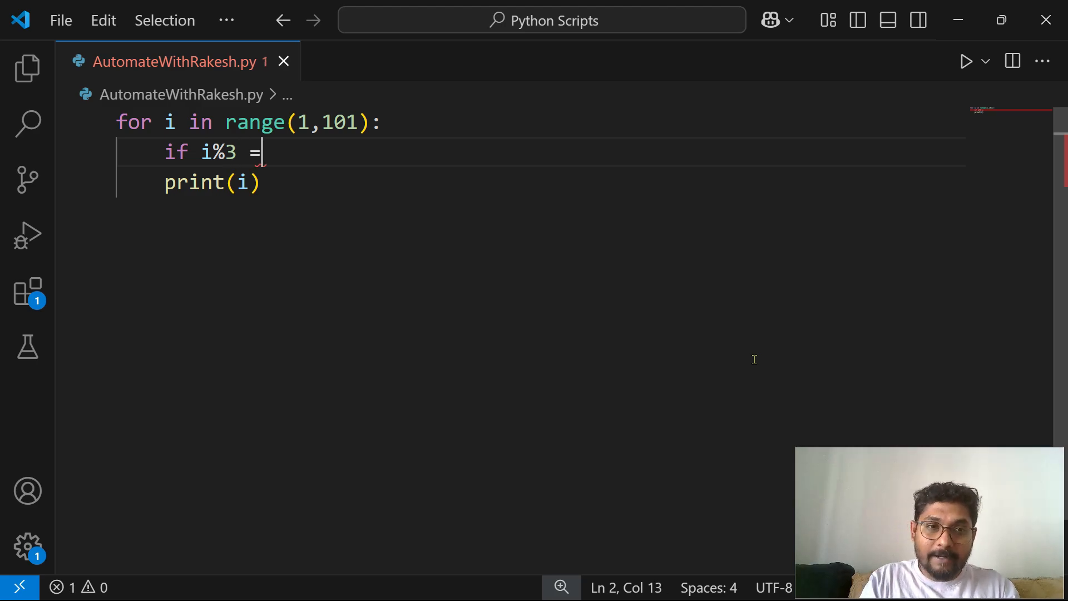
pyautogui.write('= 0')
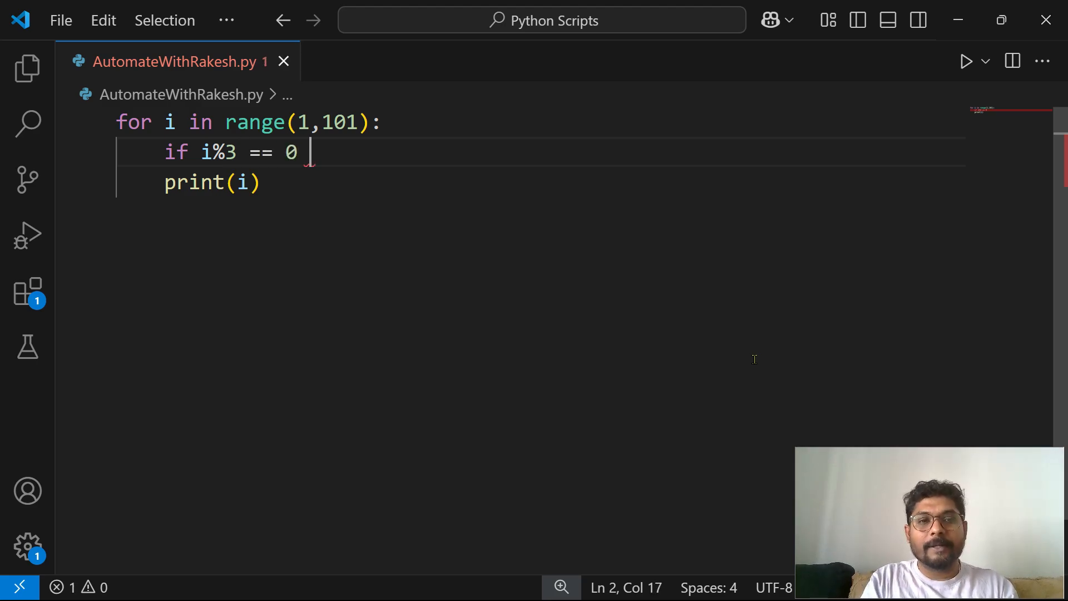
pyautogui.write('a')
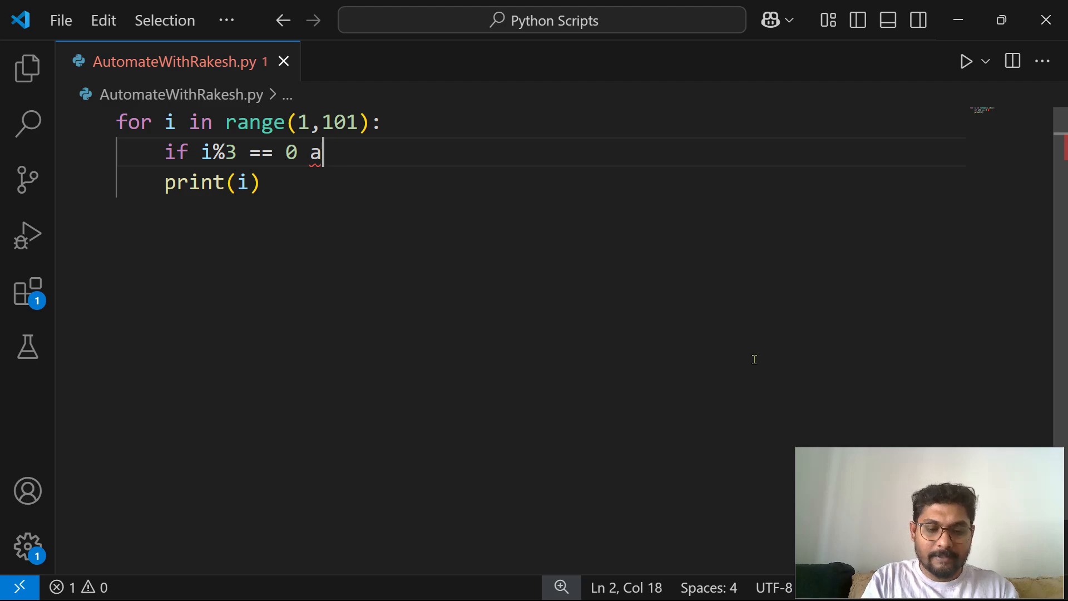
pyautogui.write('nd i')
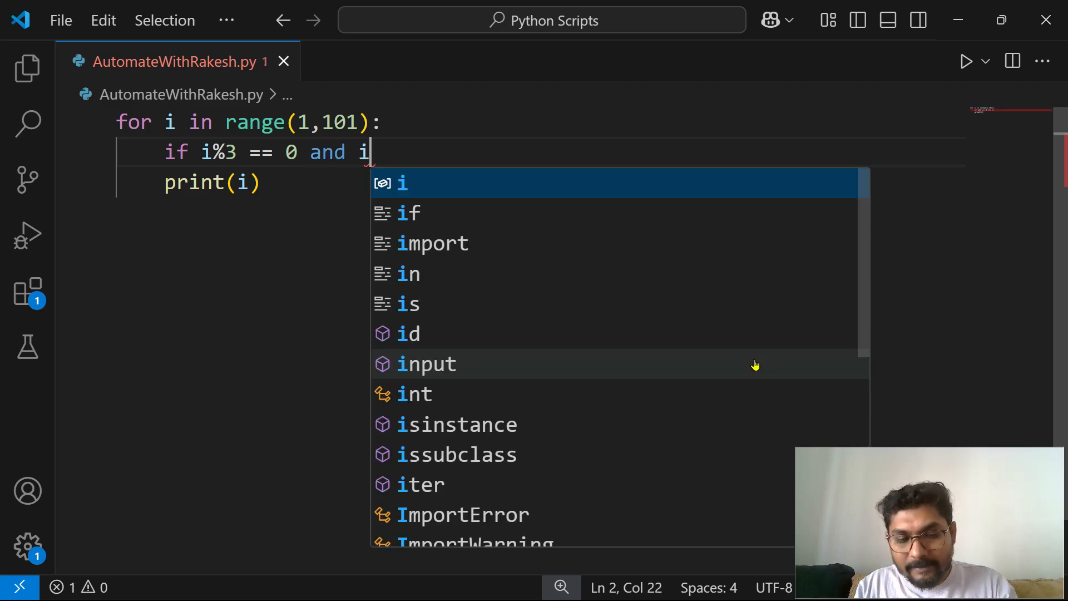
pyautogui.write('%5')
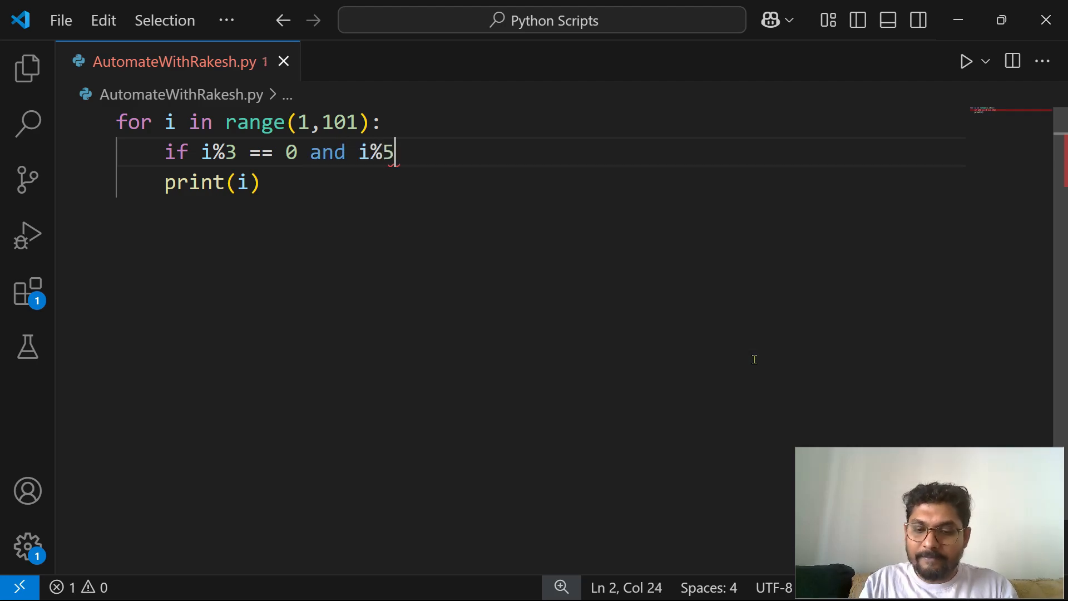
pyautogui.write('==0')
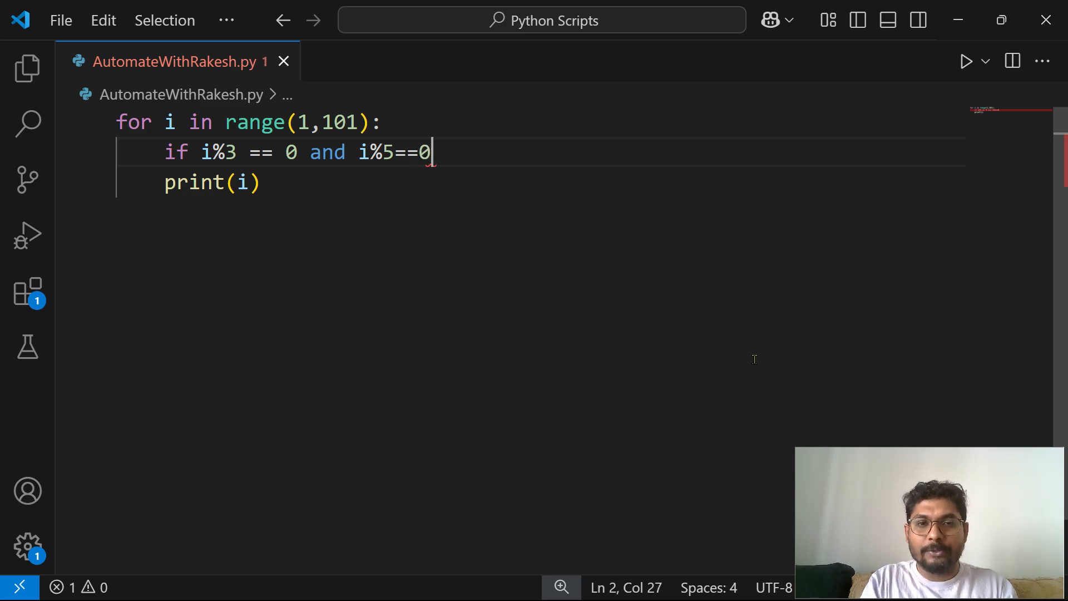
pyautogui.write(':')
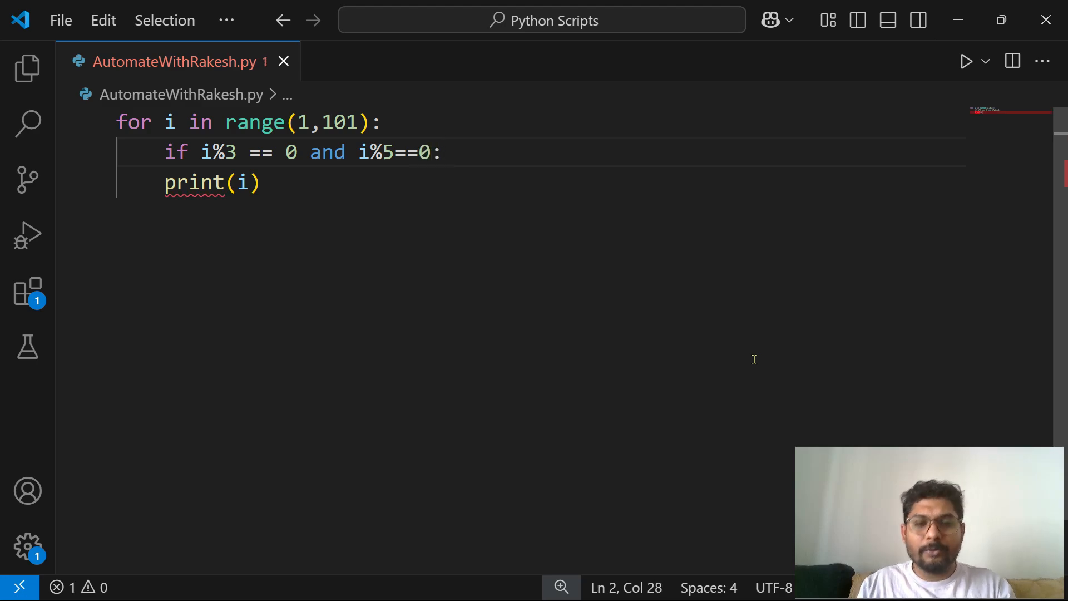
# - Print "FizzBuzz" under that condition
pyautogui.write('print(')
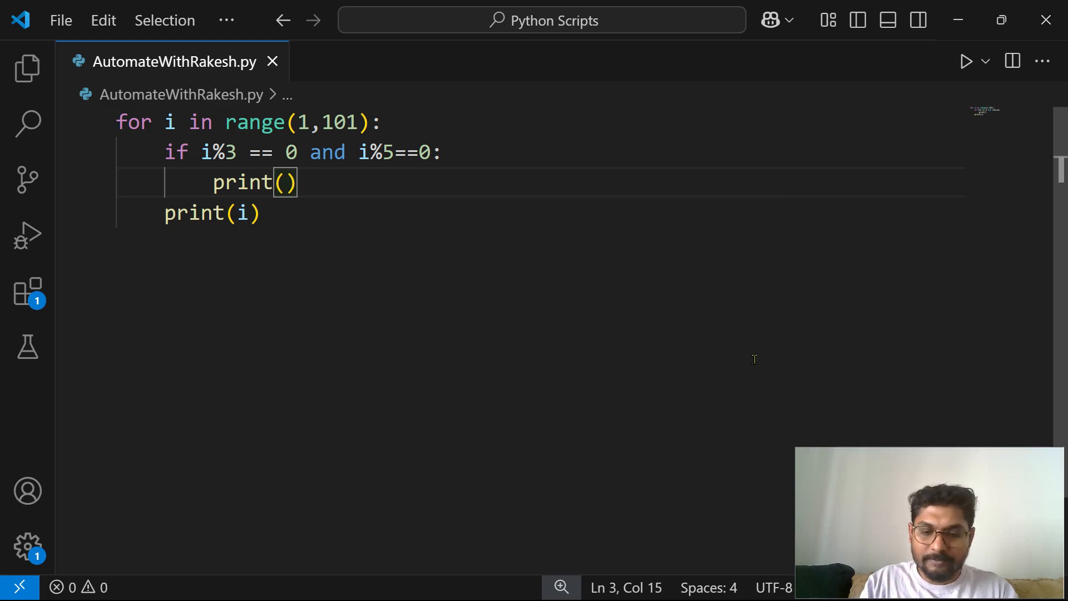
pyautogui.write('"F"')
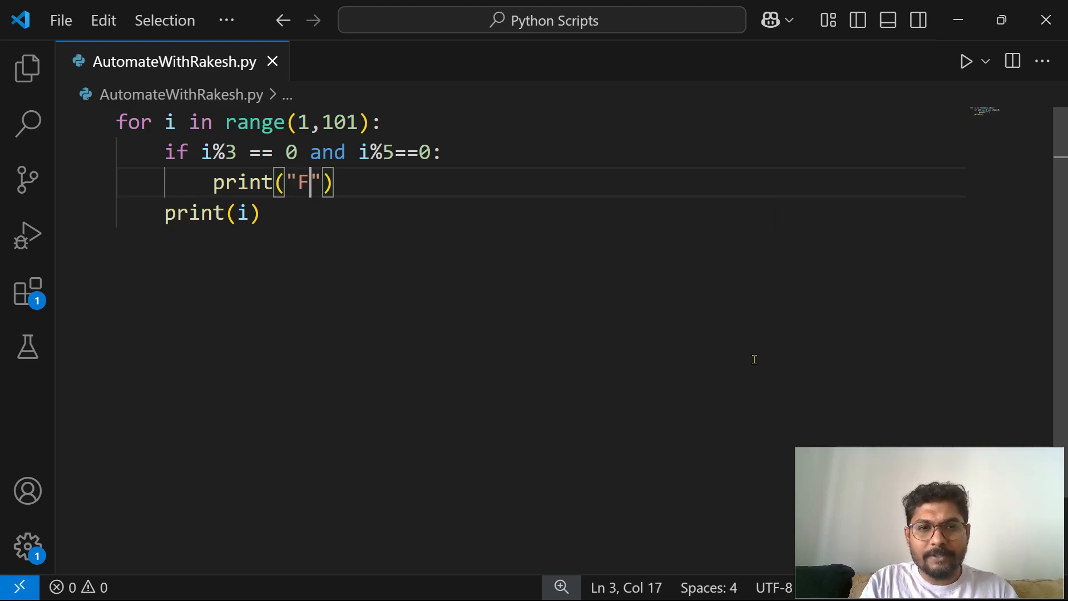
pyautogui.write('izzBu')
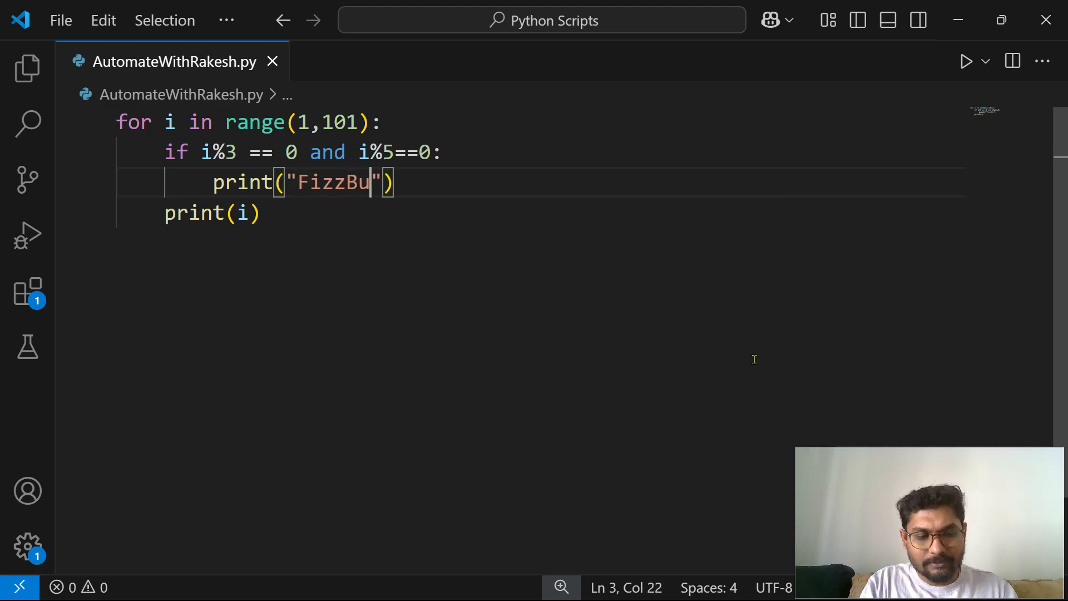
pyautogui.write('zz')
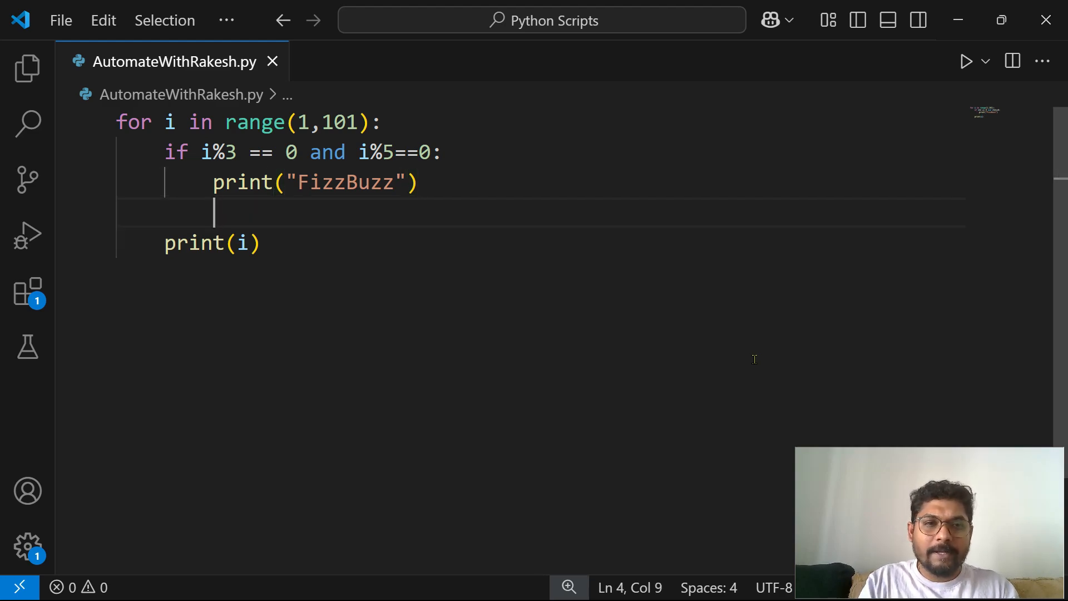
# - Add an elif i%3==0: branch that prints "Fizz"
pyautogui.write('elif')
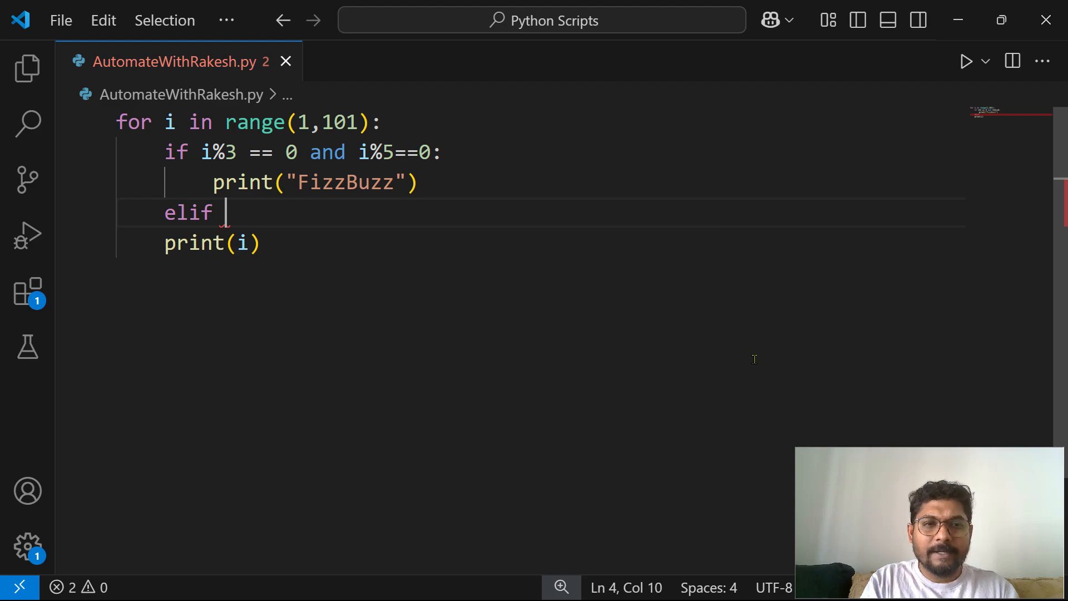
pyautogui.write('i%')
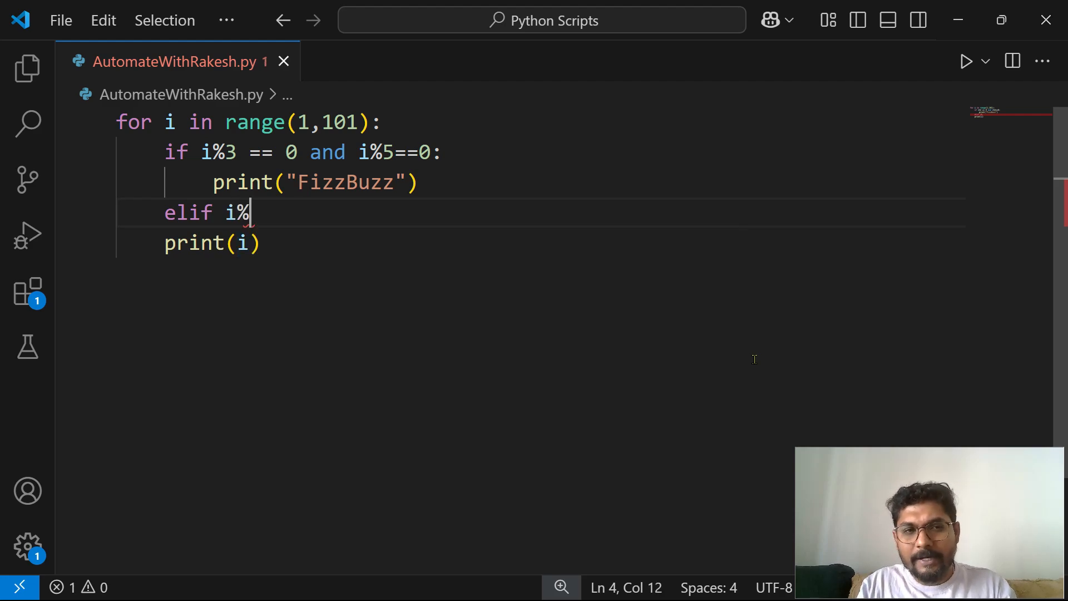
pyautogui.write('3')
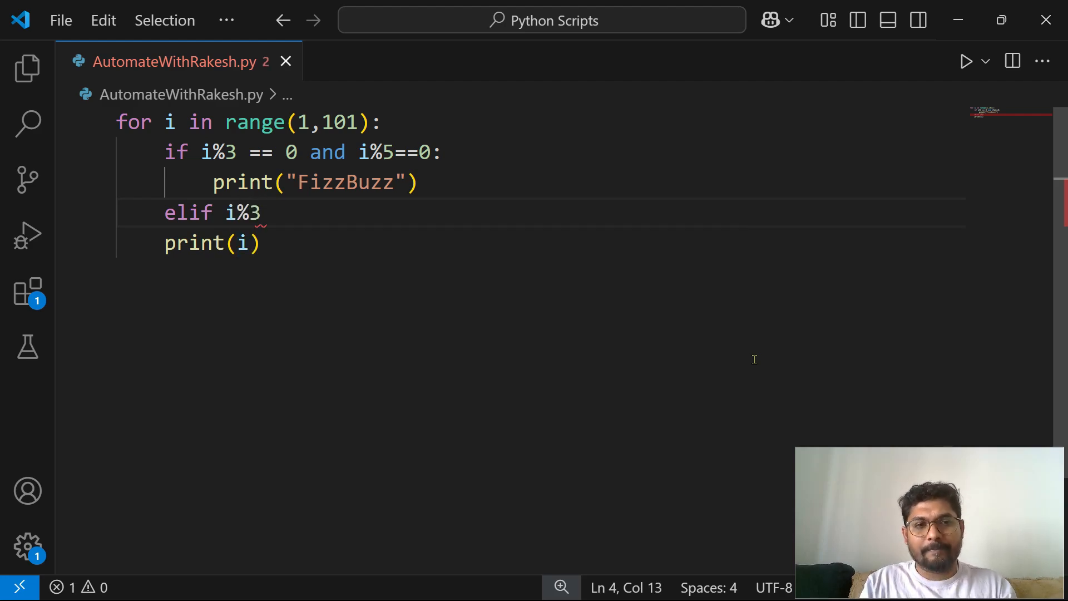
pyautogui.write('=')
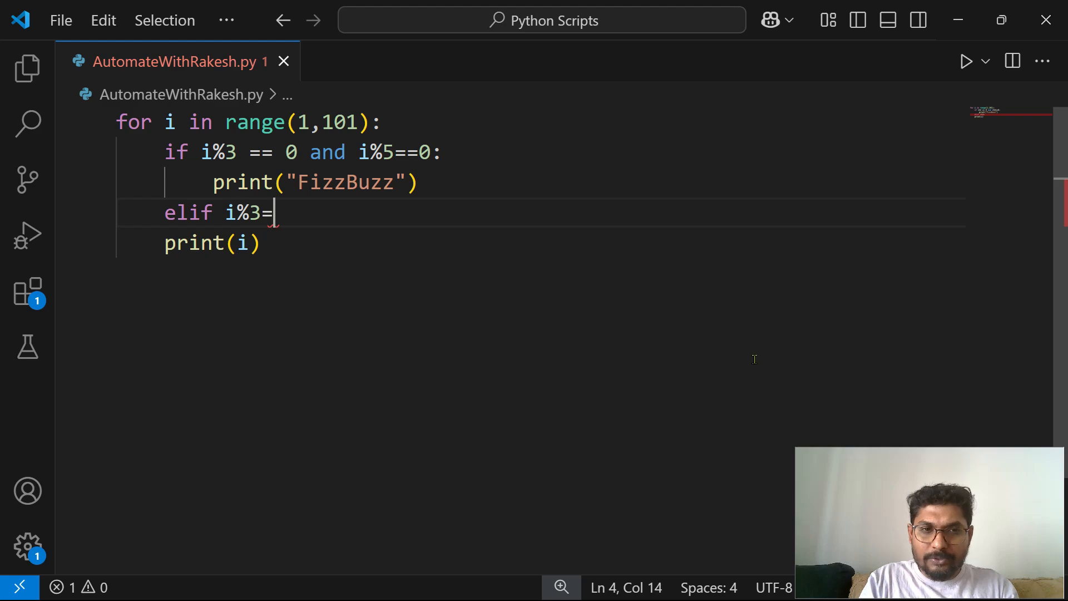
pyautogui.write('=0:')
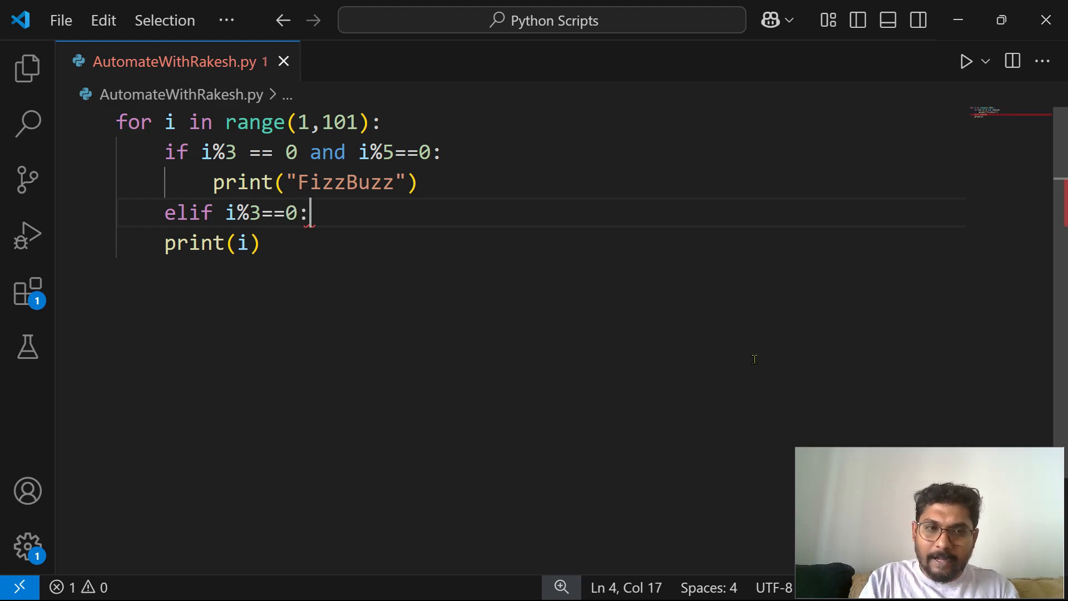
pyautogui.write('pi')
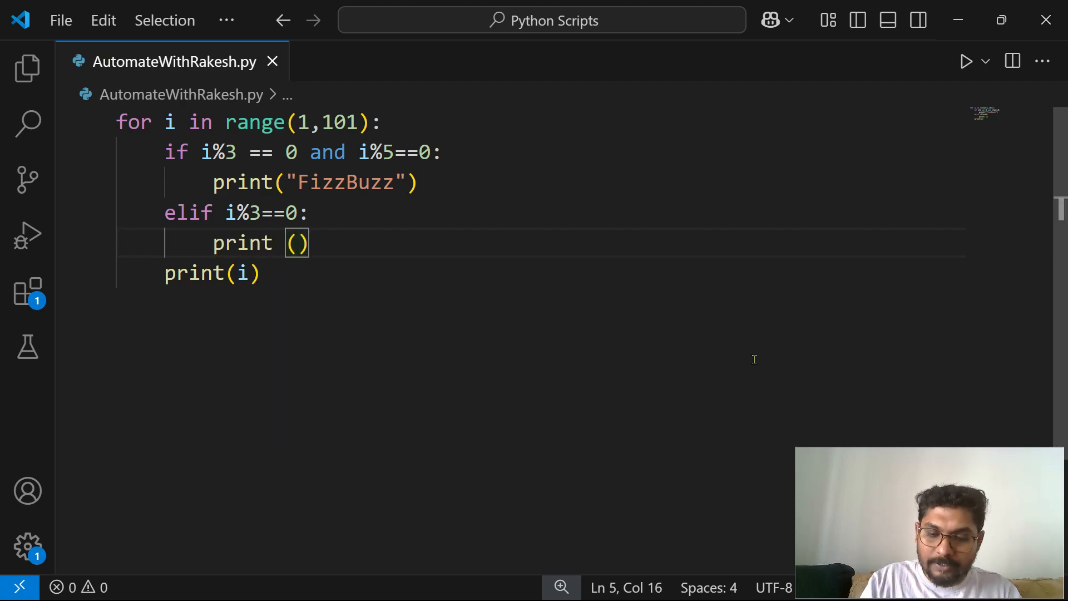
pyautogui.write('"Fi"')
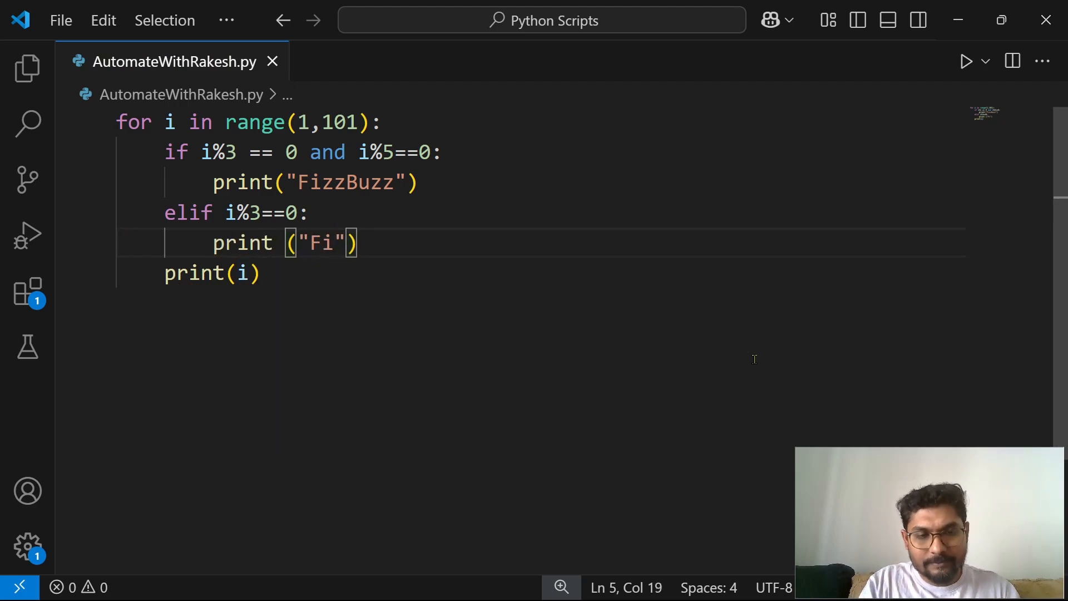
pyautogui.write('zz')
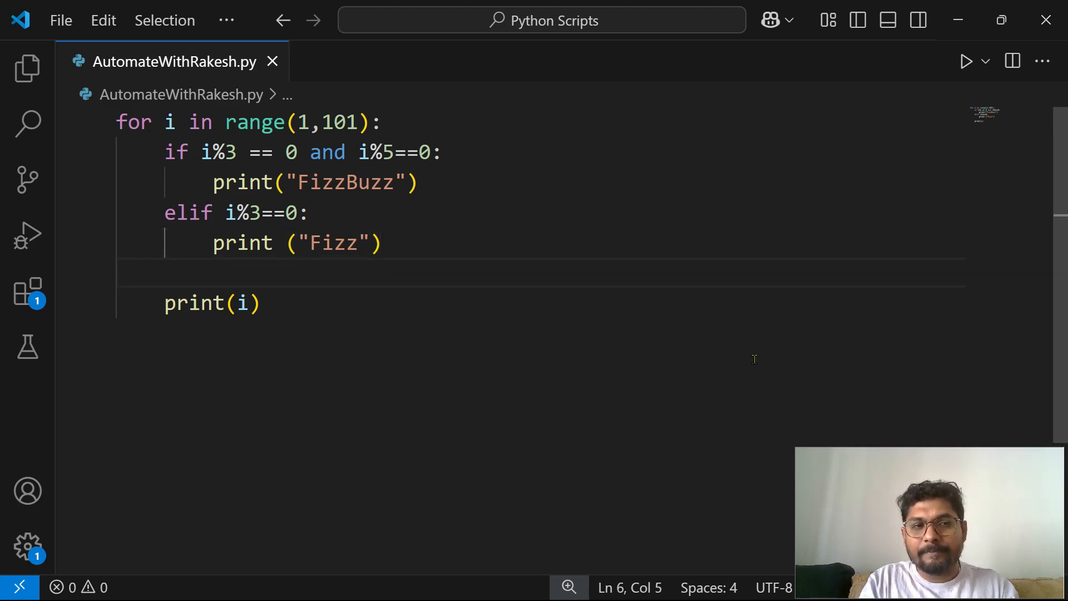
# - Add an elif i%5==0: branch that prints "Buzz"
pyautogui.write('elif')
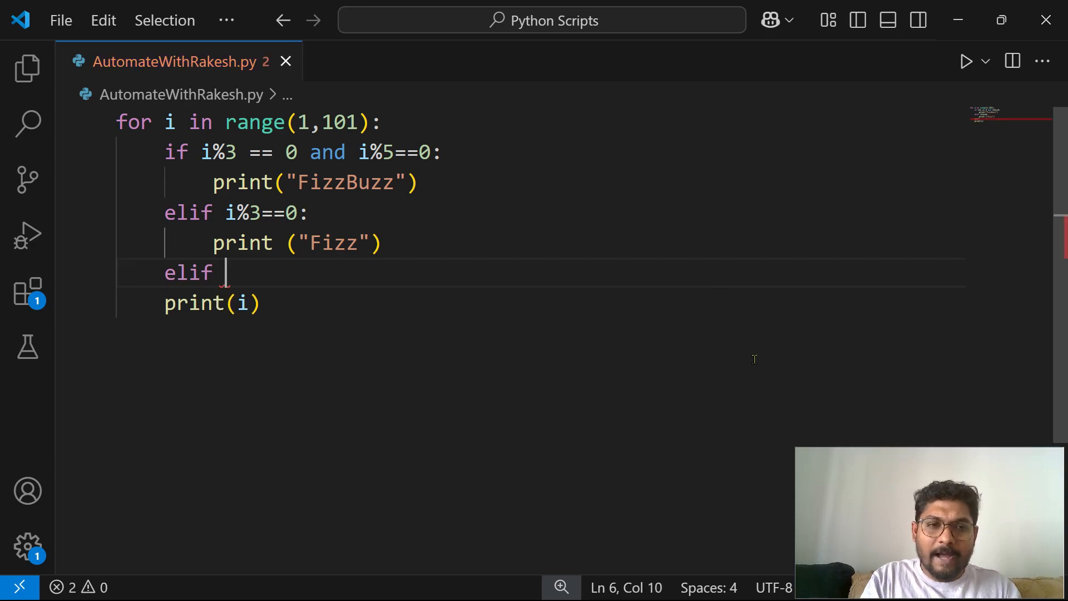
pyautogui.write('i%')
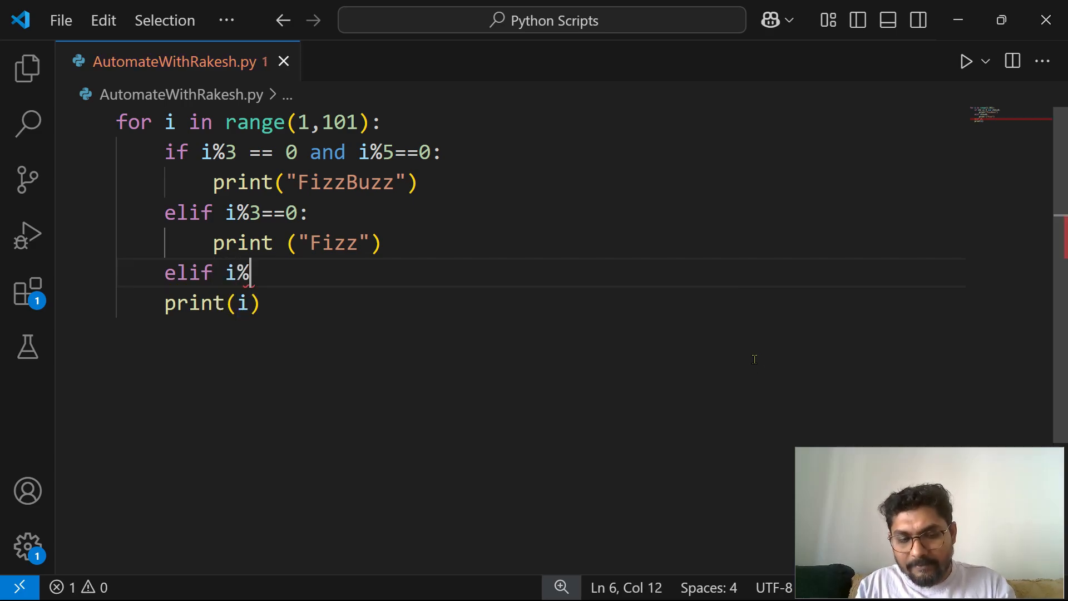
pyautogui.write('5=')
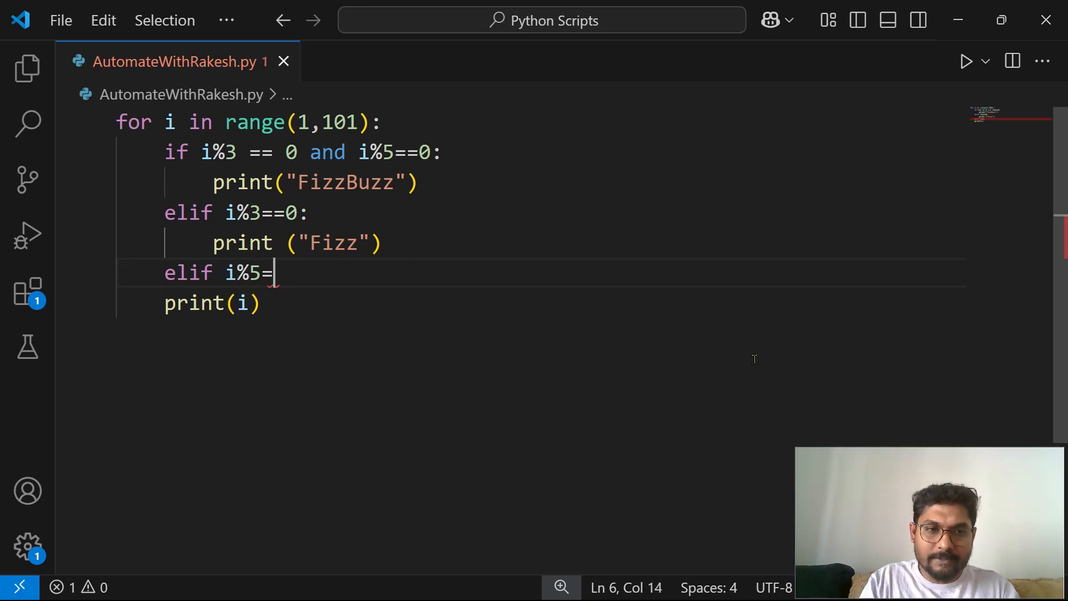
pyautogui.write('=0:')
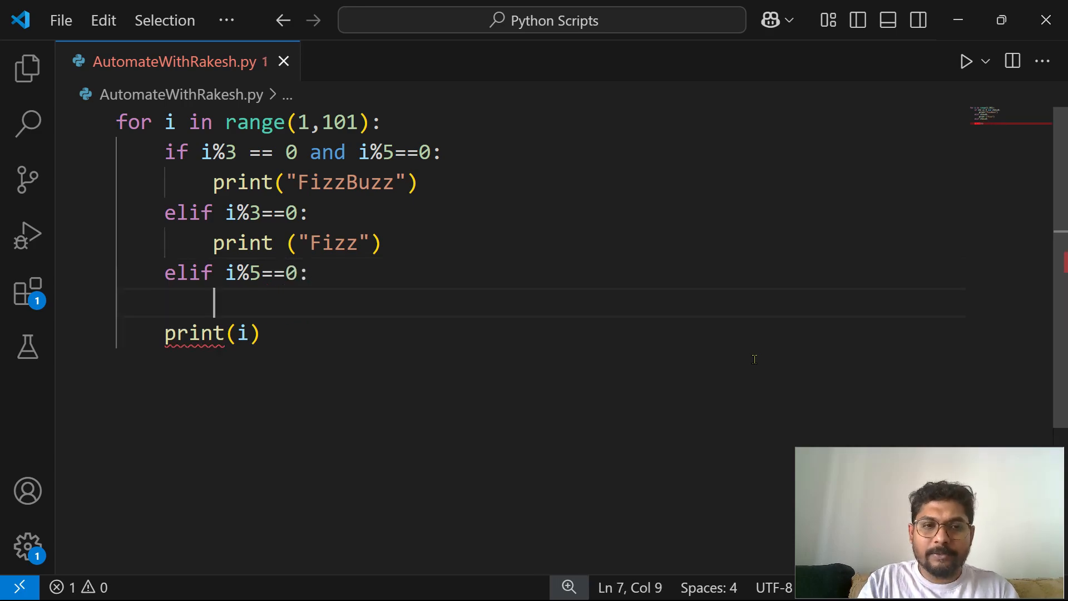
pyautogui.write('print("')
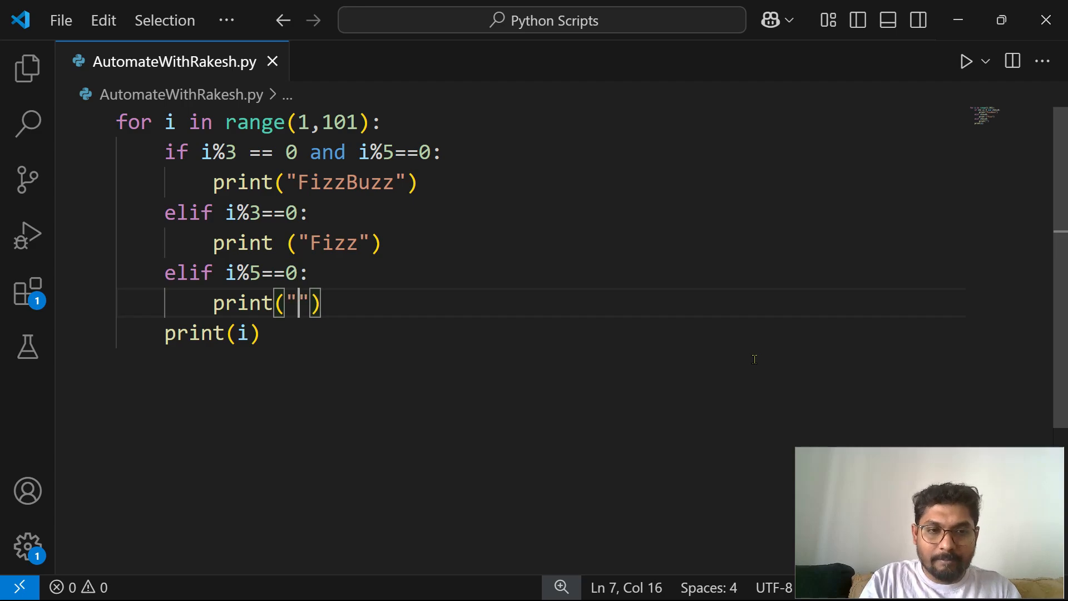
pyautogui.write('Buzz')
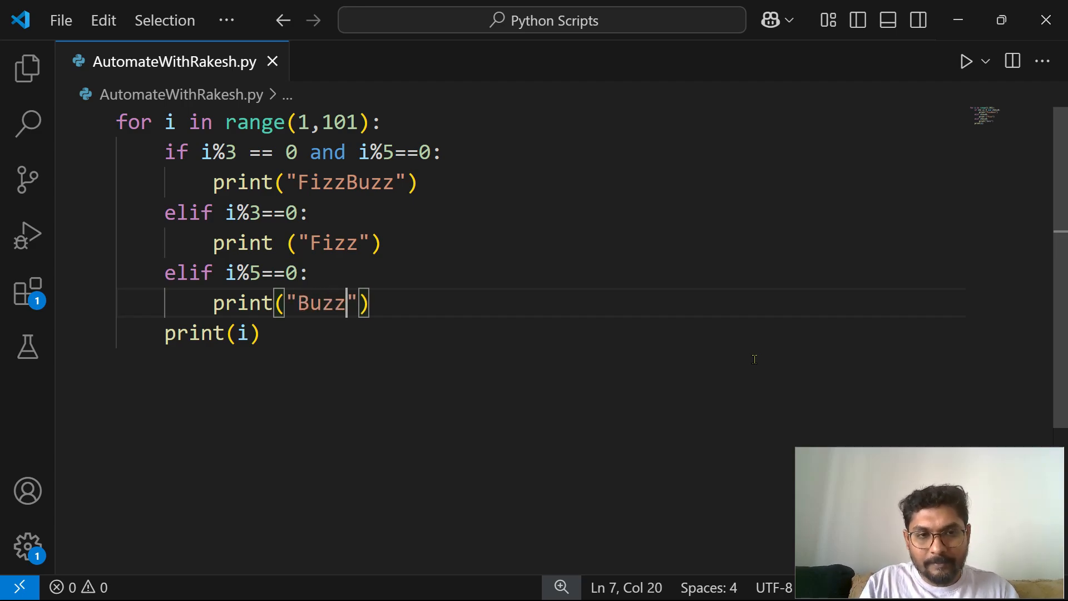
pyautogui.press('Enter')
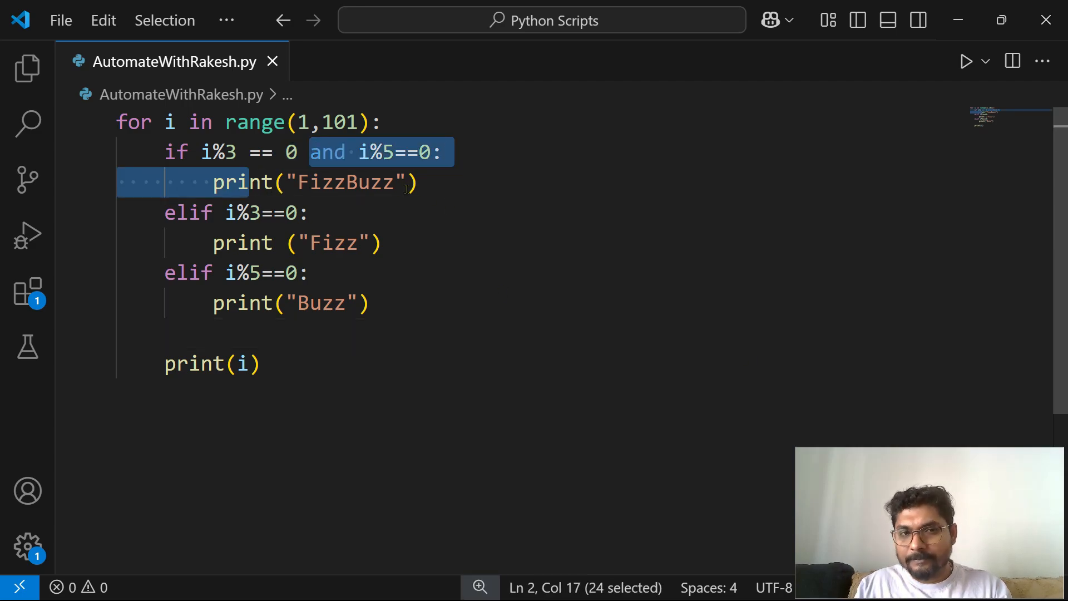
# - Add an else: branch with print(i) indented beneath it
pyautogui.click(368, 303)
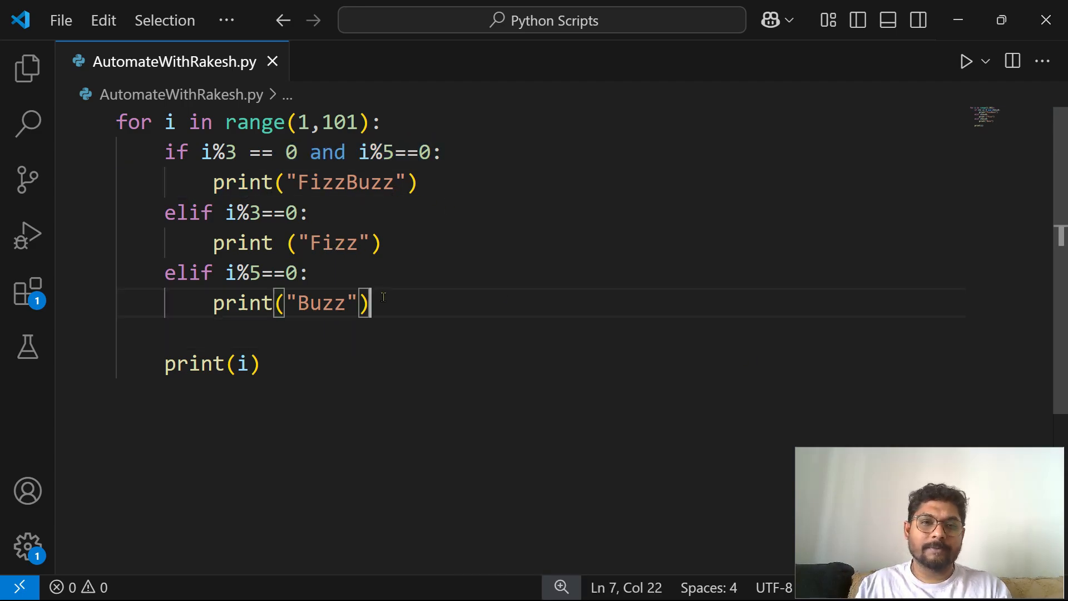
pyautogui.write('e')
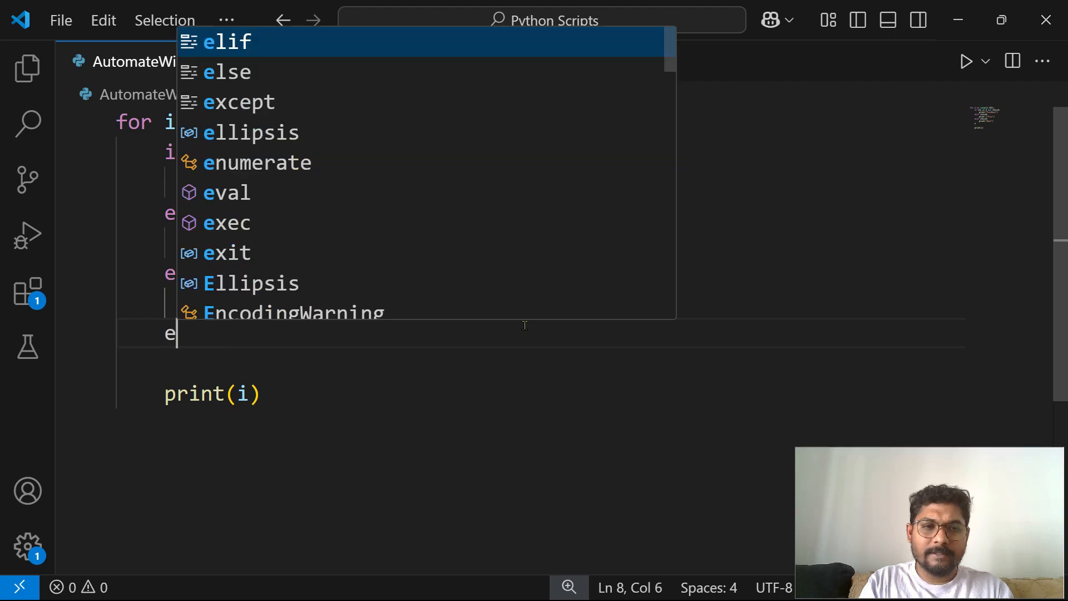
pyautogui.write('lse')
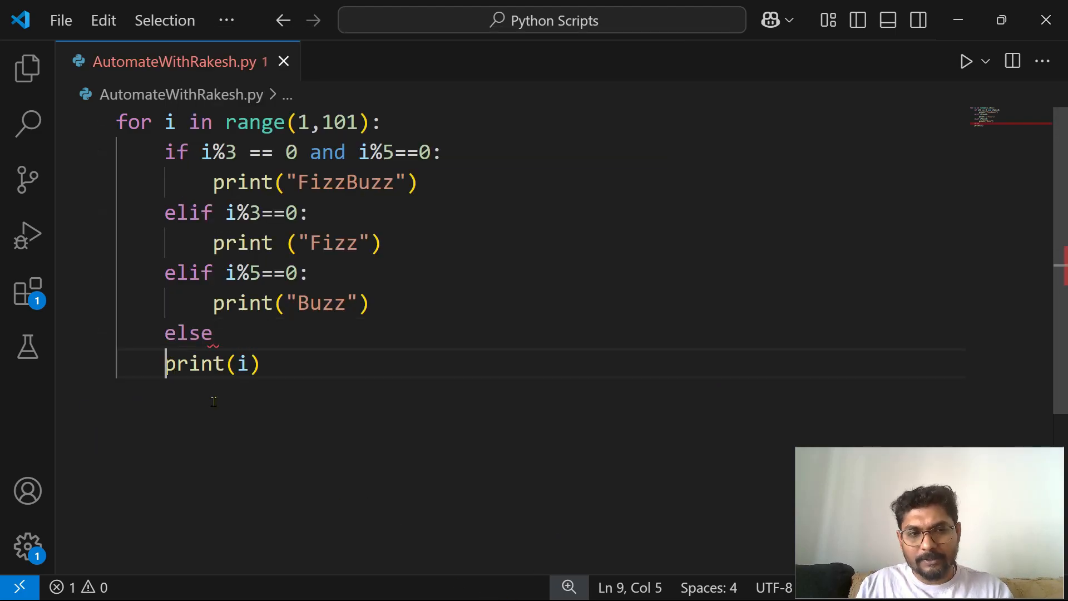
pyautogui.press('Tab')
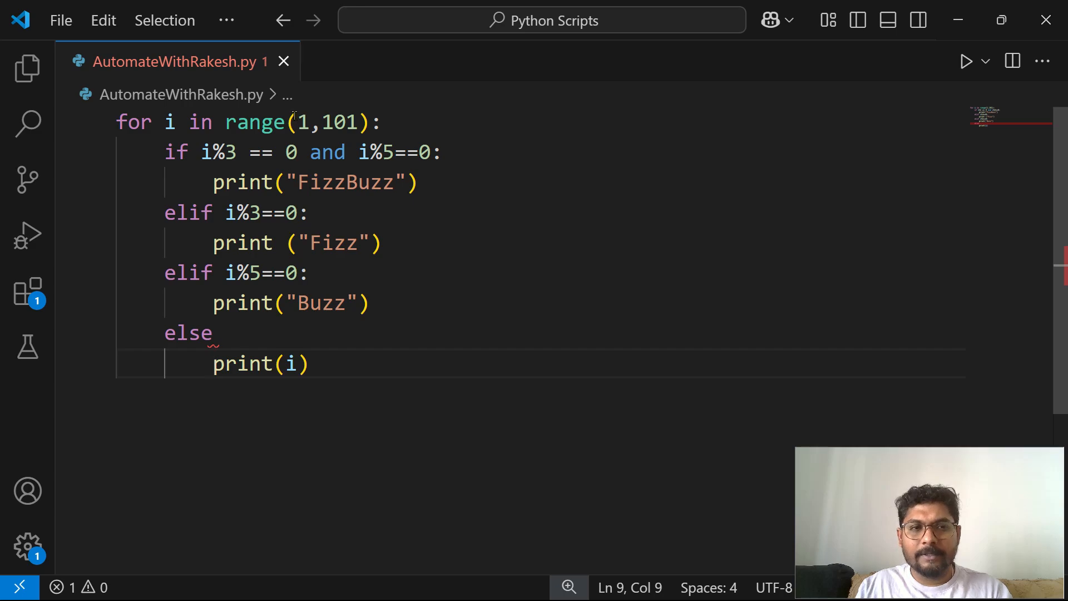
pyautogui.click(213, 333)
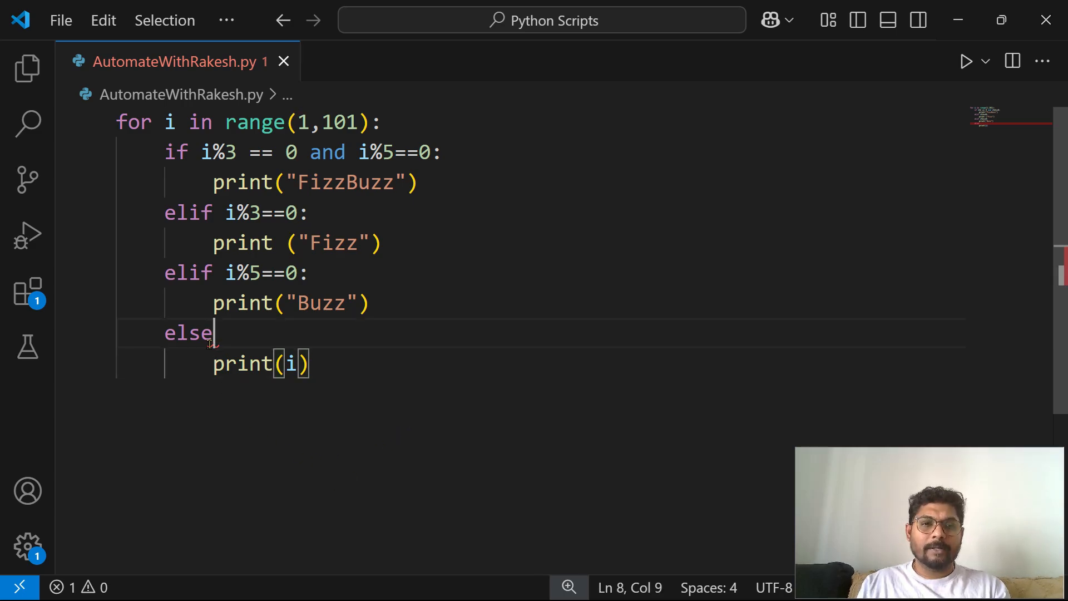
pyautogui.write(':')
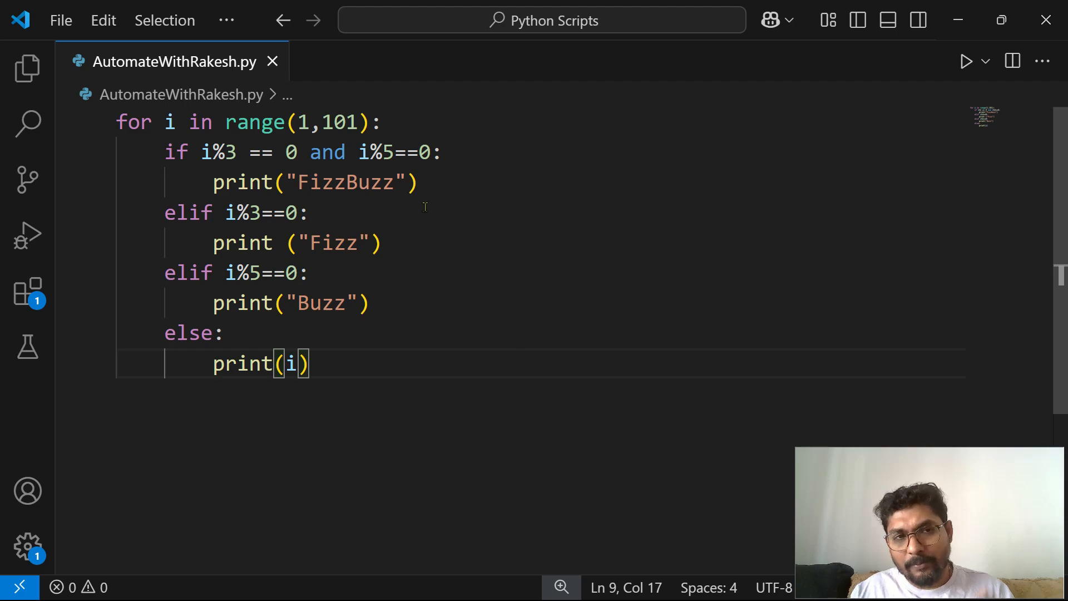
pyautogui.moveTo(966, 60)
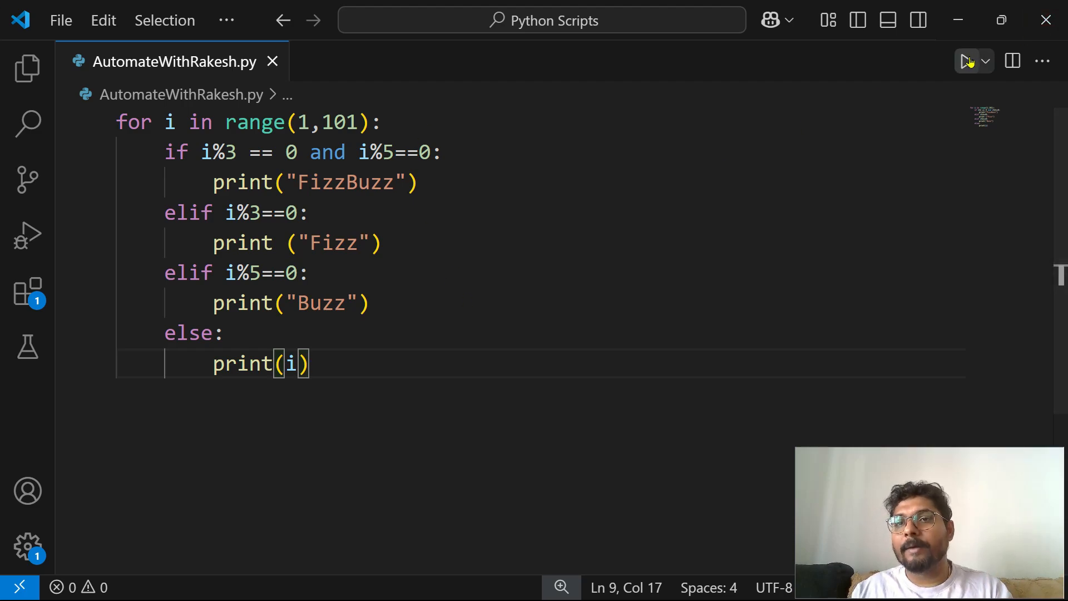
# - Run the FizzBuzz script and scroll through the terminal output to verify Fizz/Buzz results
pyautogui.click(966, 61)
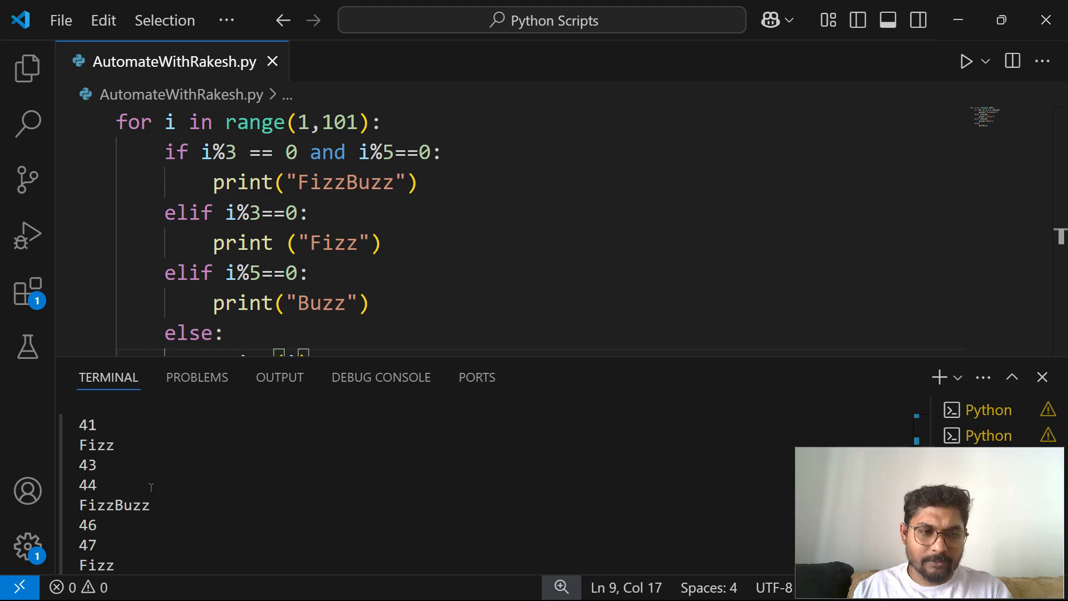
pyautogui.click(966, 61)
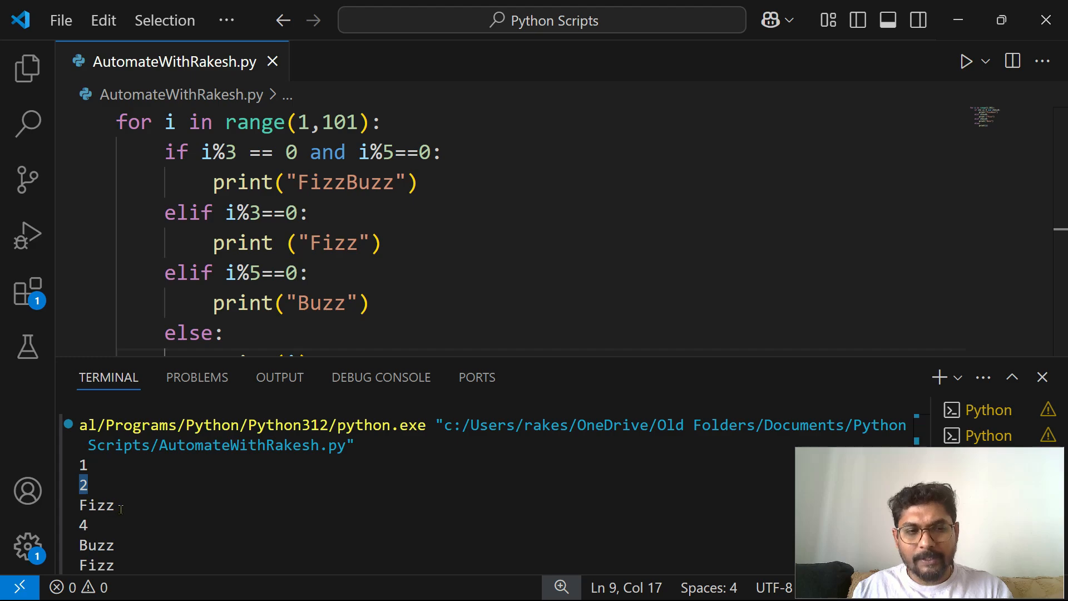
pyautogui.doubleClick(95, 505)
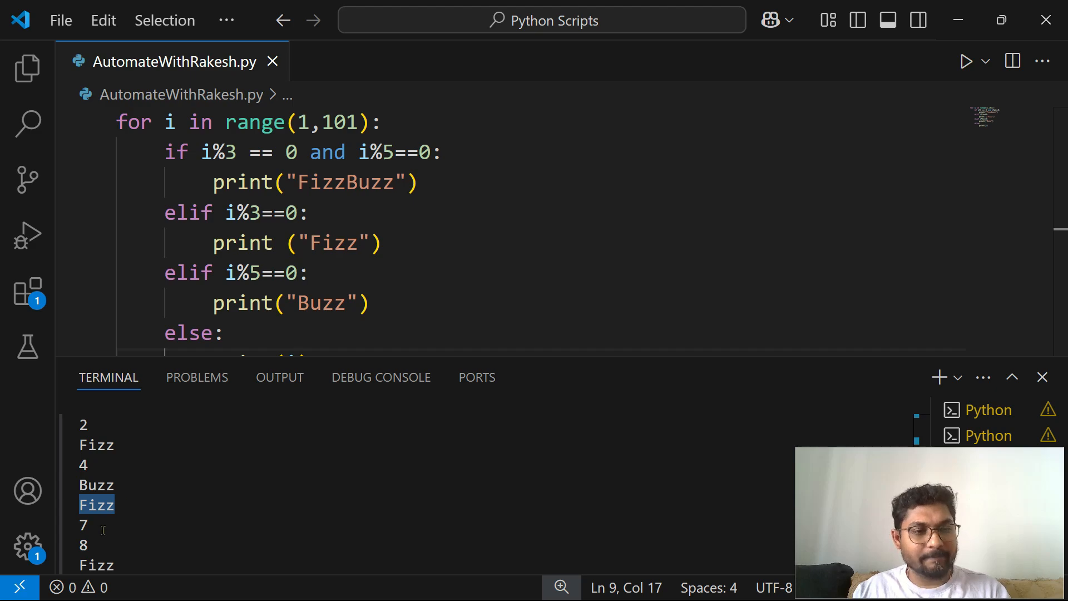
pyautogui.scroll(-3)
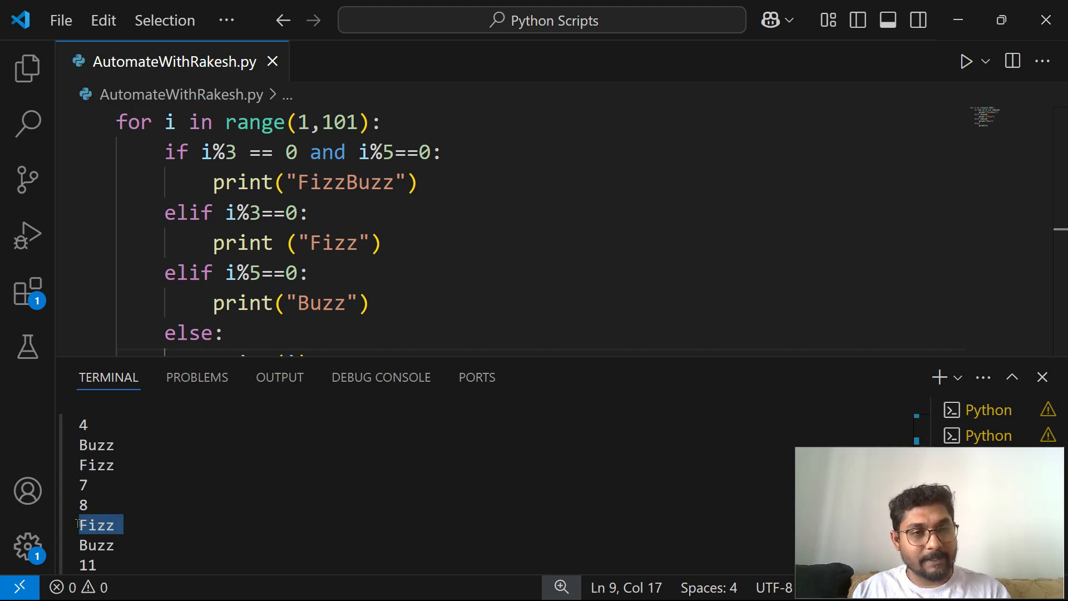
pyautogui.scroll(-3)
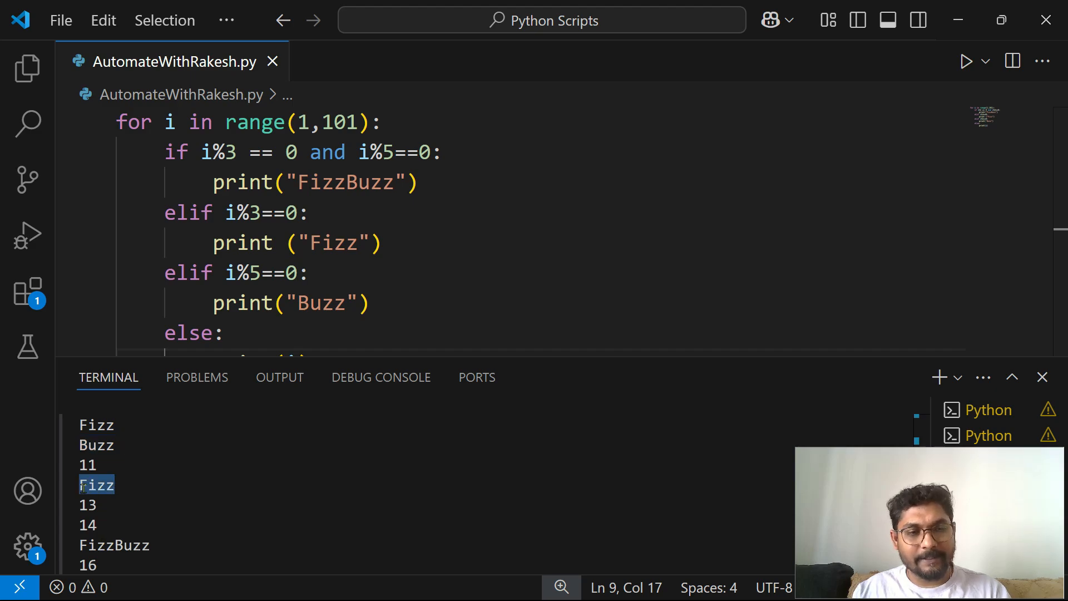
pyautogui.scroll(-3)
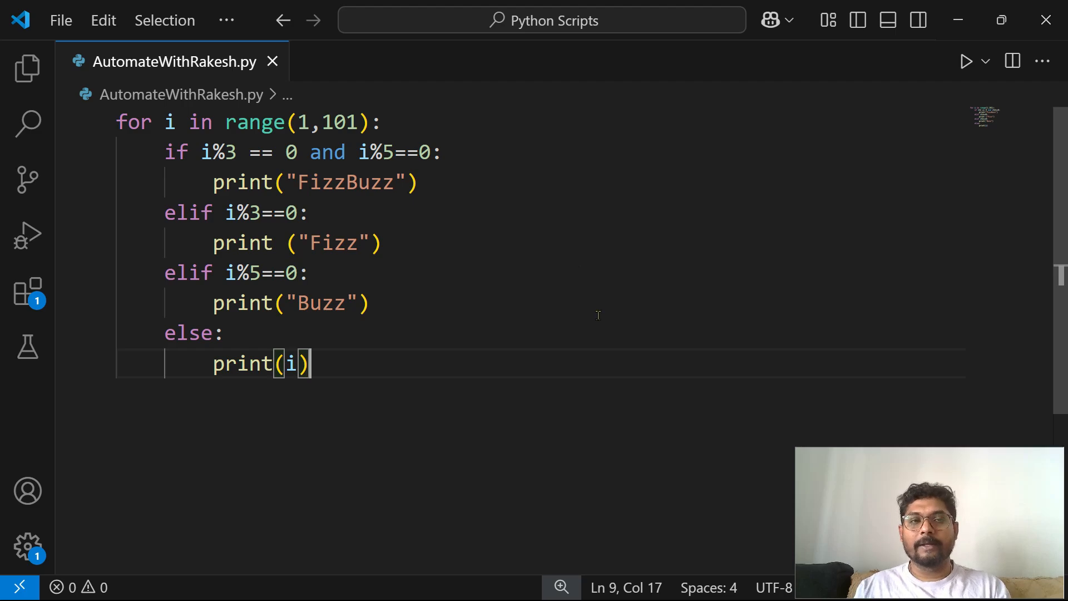
# - Insert fizz = i%3==0 as the first line of the loop body
pyautogui.click(368, 302)
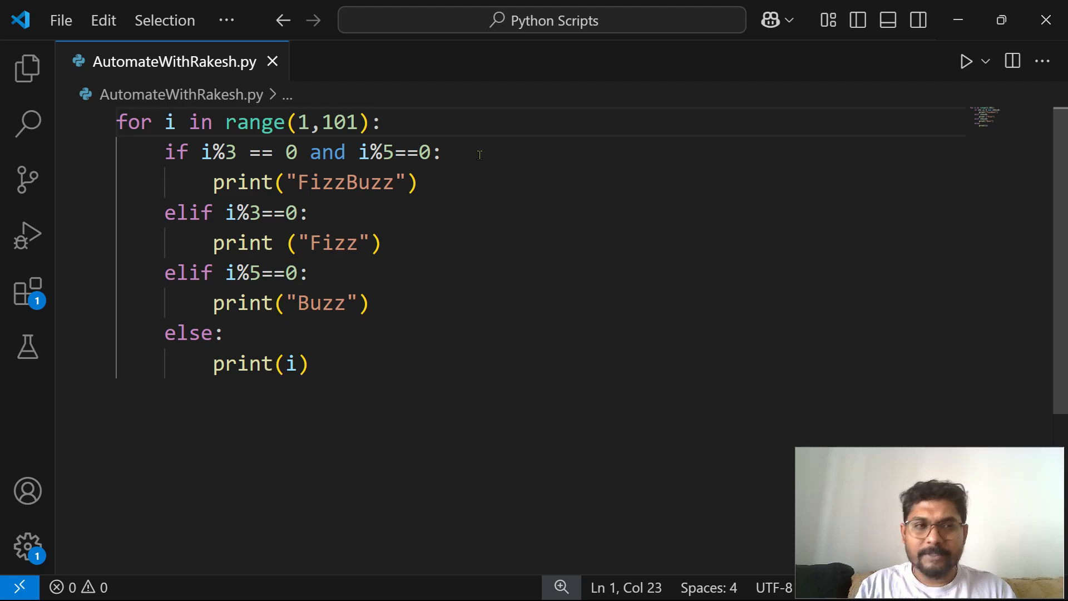
pyautogui.press('Enter')
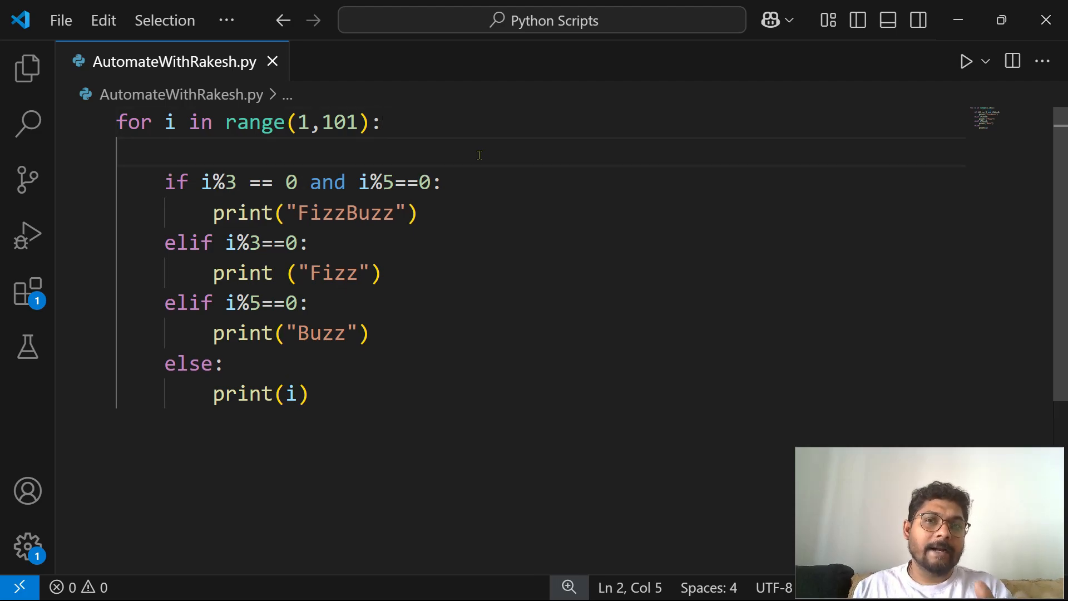
pyautogui.write('fizz')
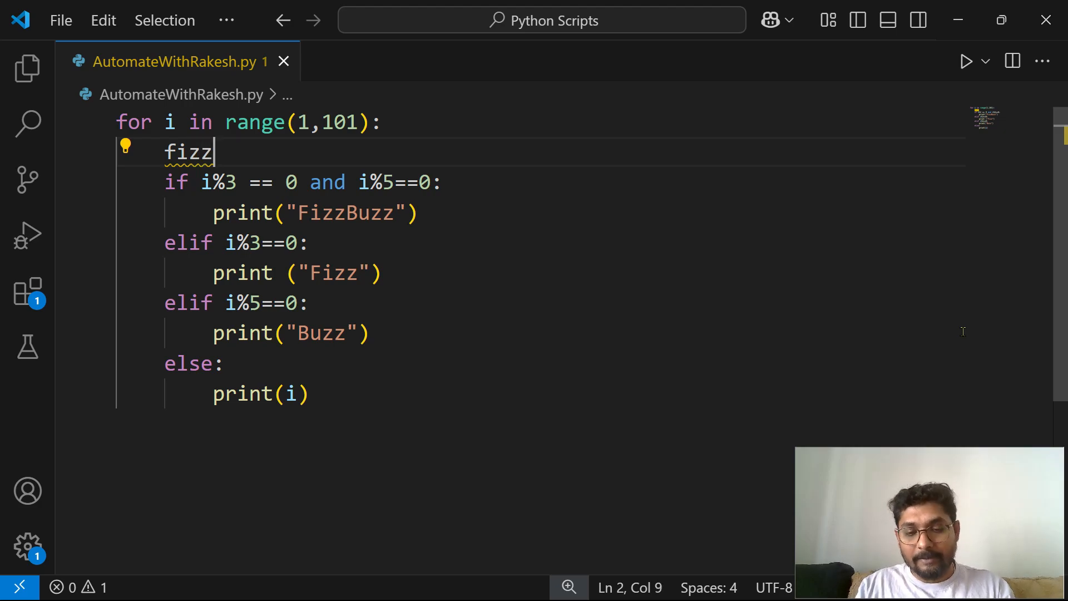
pyautogui.write('= i%')
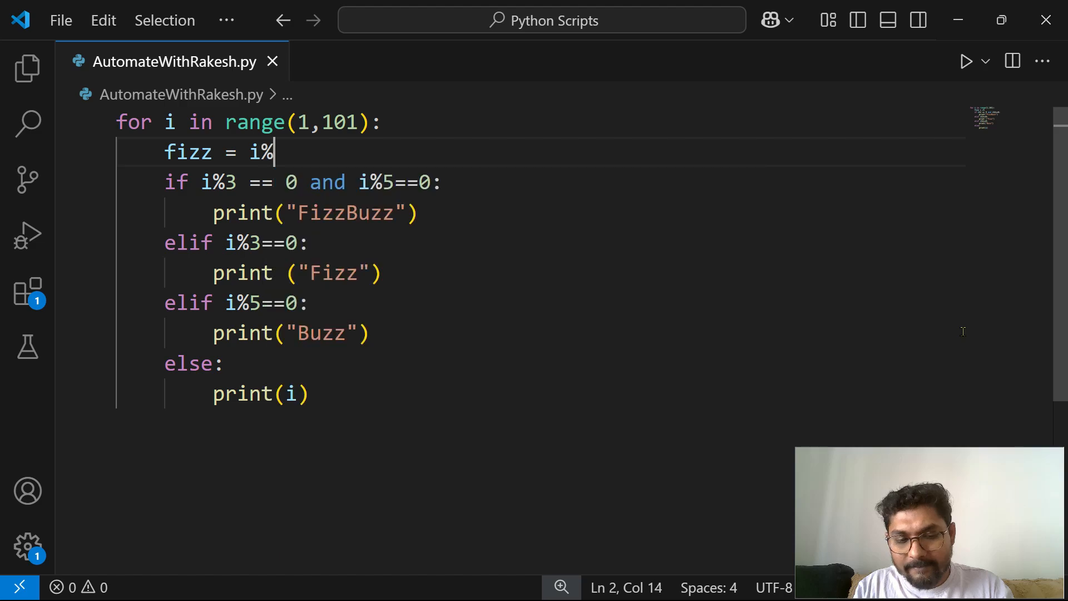
pyautogui.write('3==')
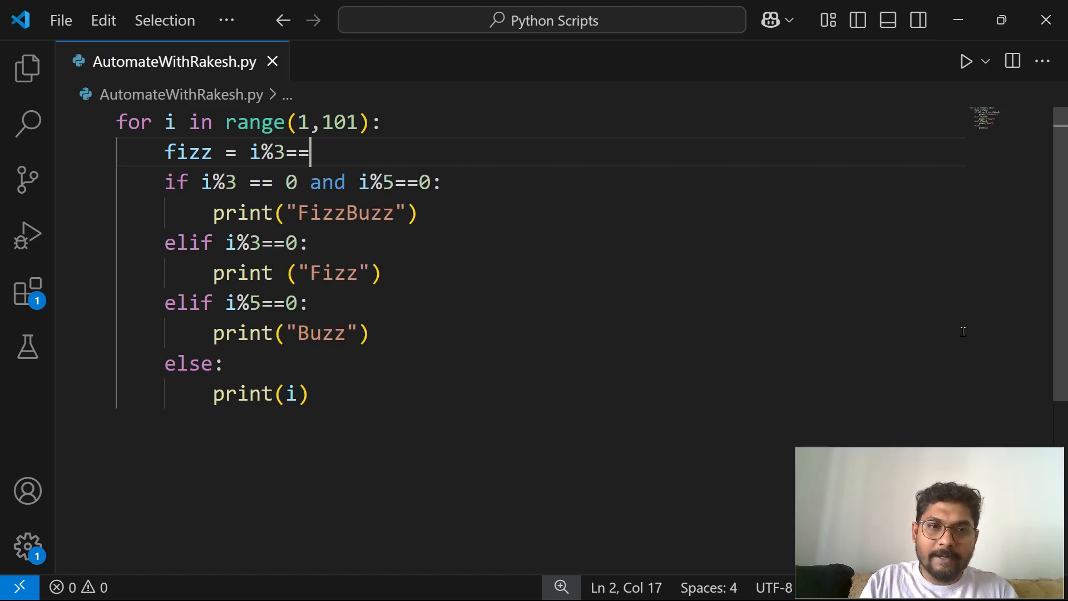
pyautogui.write('0')
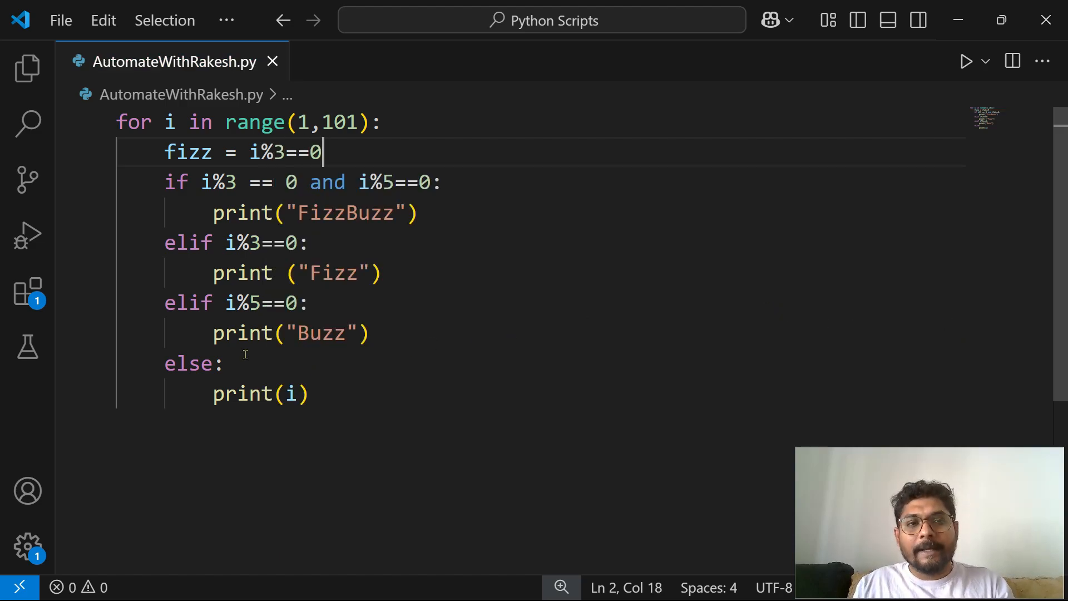
# - Insert buzz = i%5==0 on the line below the fizz assignment
pyautogui.doubleClick(187, 152)
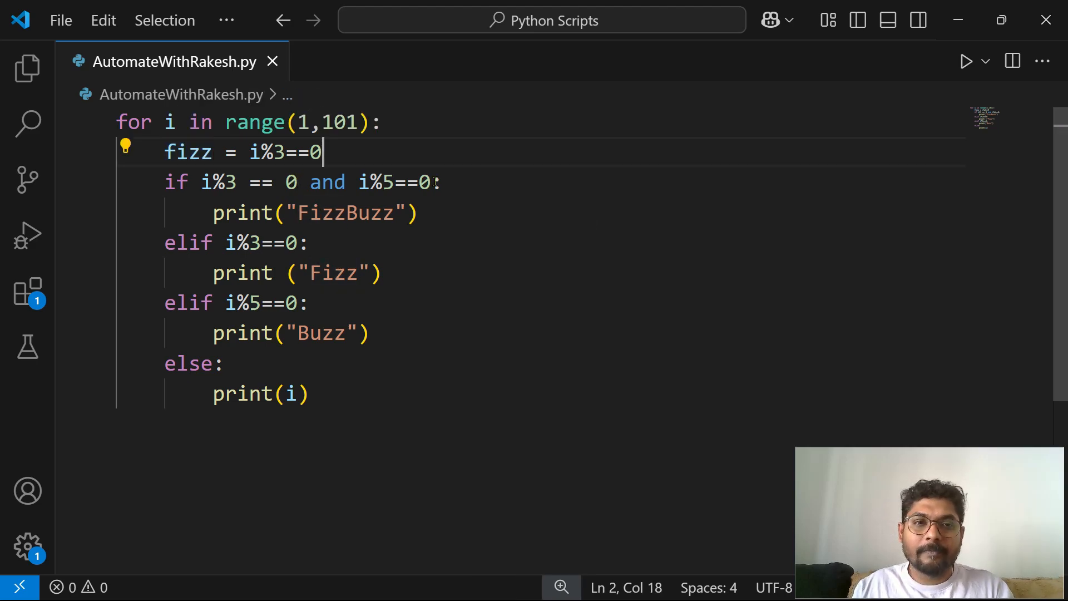
pyautogui.press('enter')
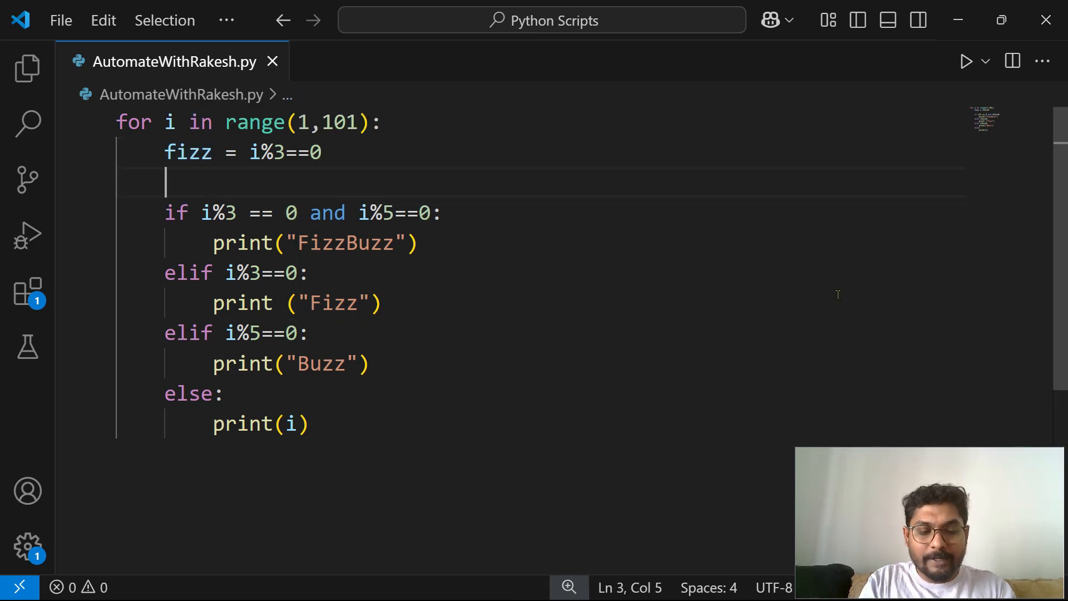
pyautogui.write('bu')
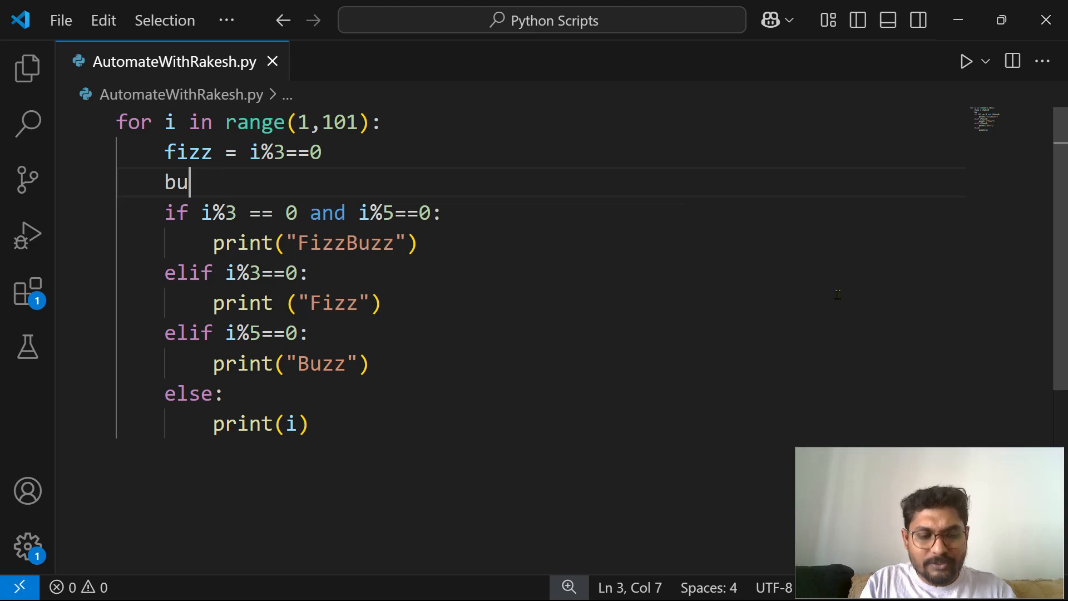
pyautogui.write('zz =')
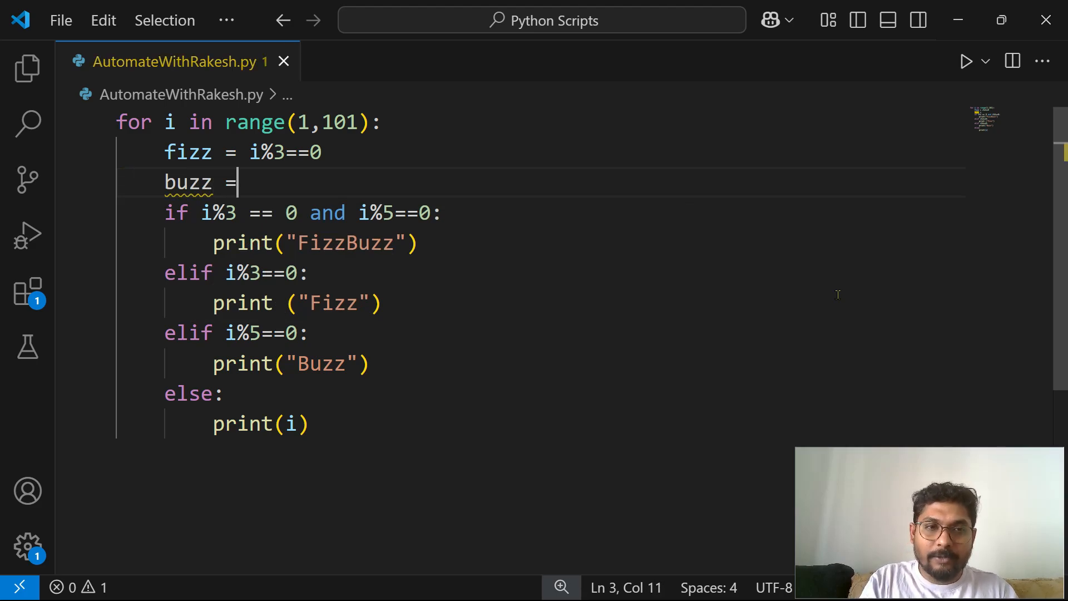
pyautogui.write('i%5')
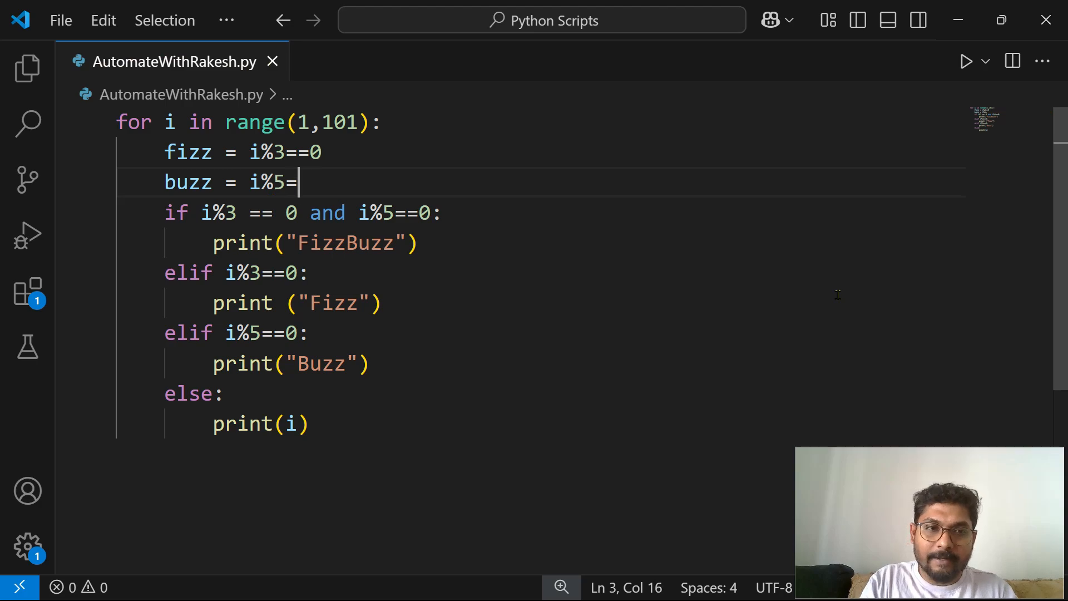
pyautogui.write('=0')
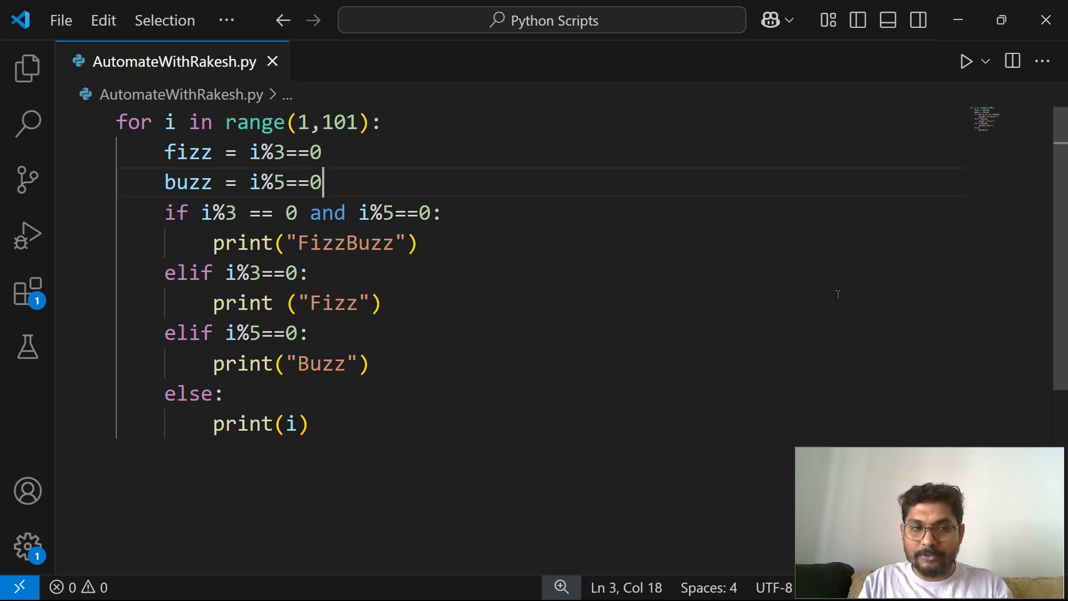
pyautogui.moveTo(788, 280)
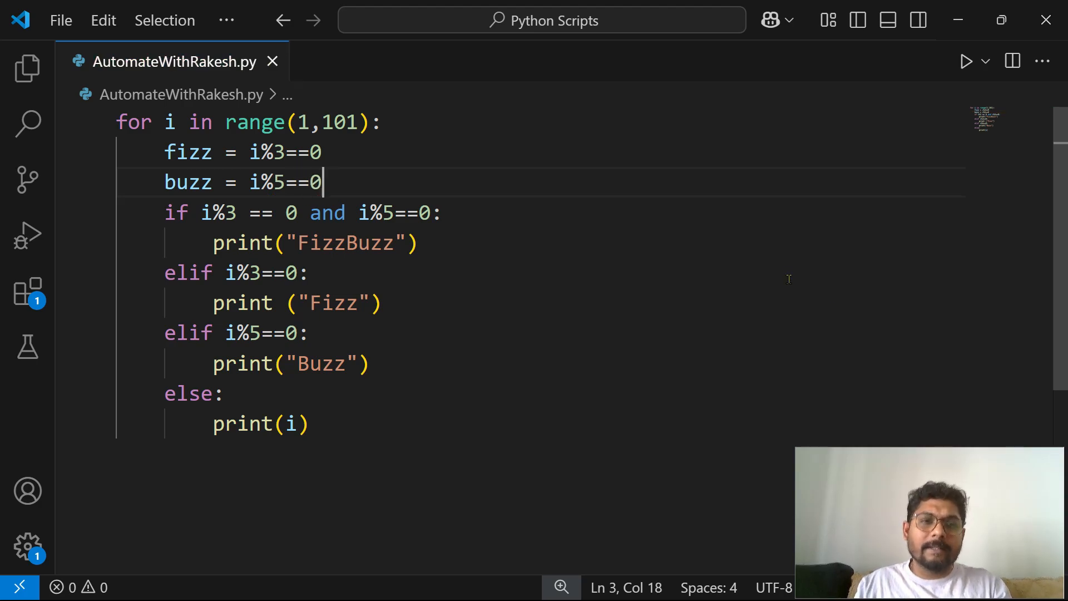
# - Replace the if's compound modulo condition with fizz and buzz
pyautogui.doubleClick(188, 181)
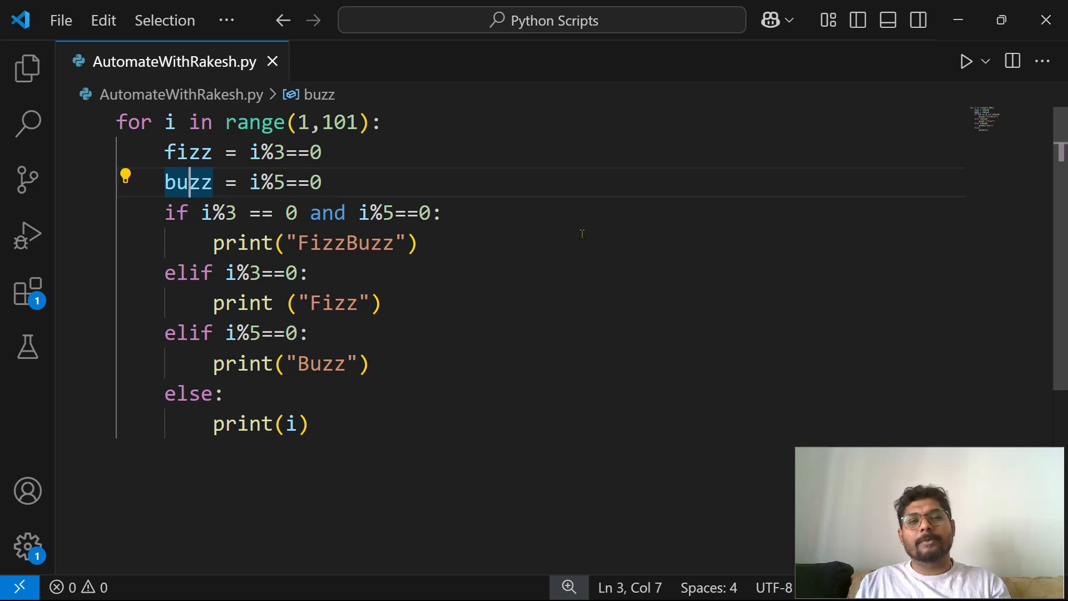
pyautogui.moveTo(202, 213); pyautogui.dragTo(372, 213)
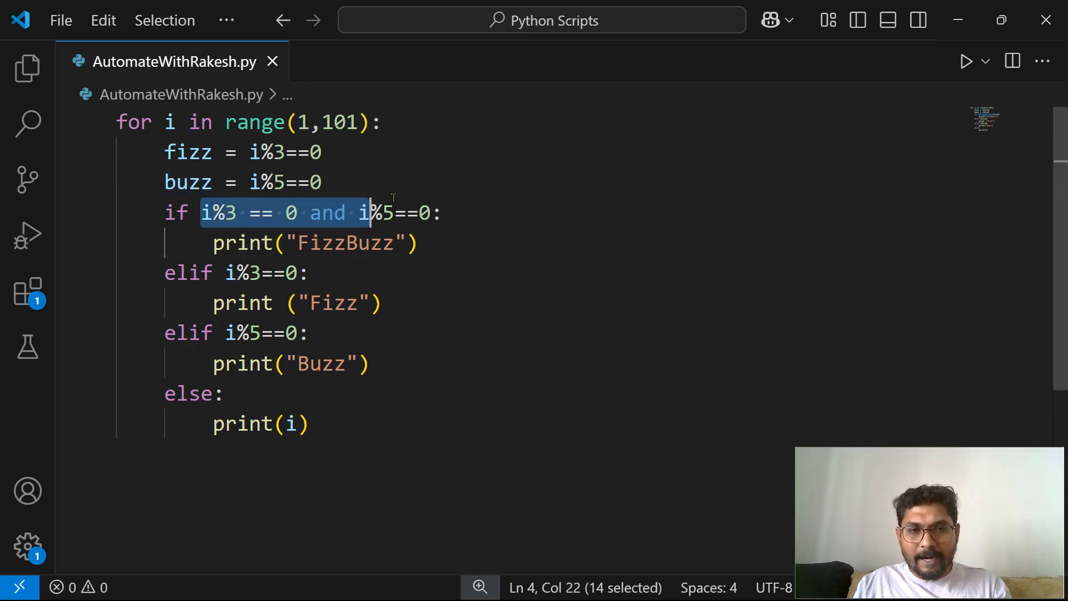
pyautogui.press('Delete')
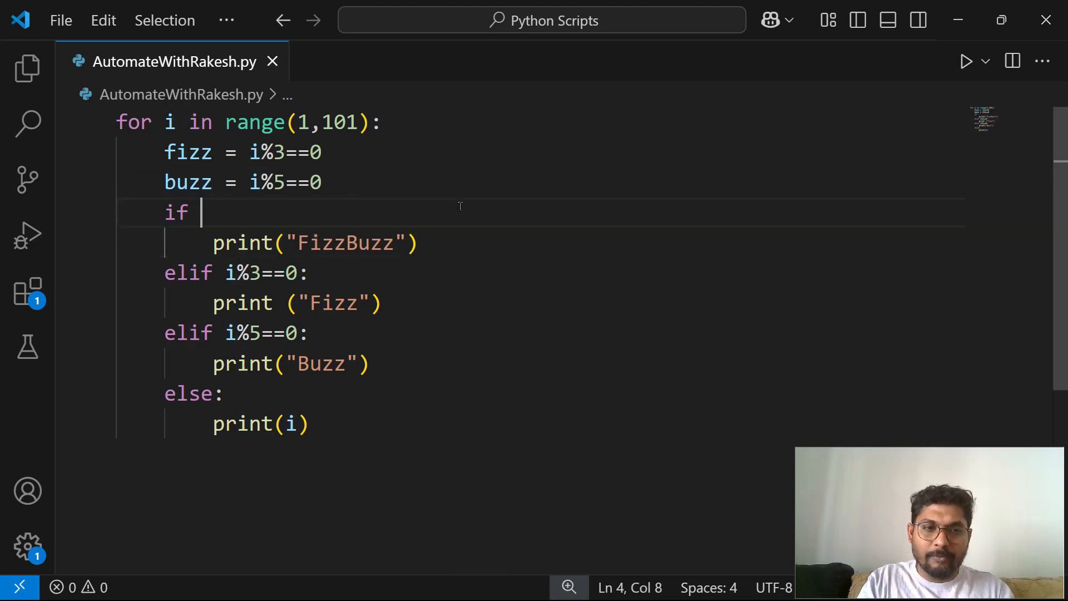
pyautogui.write('fizz and buzz:')
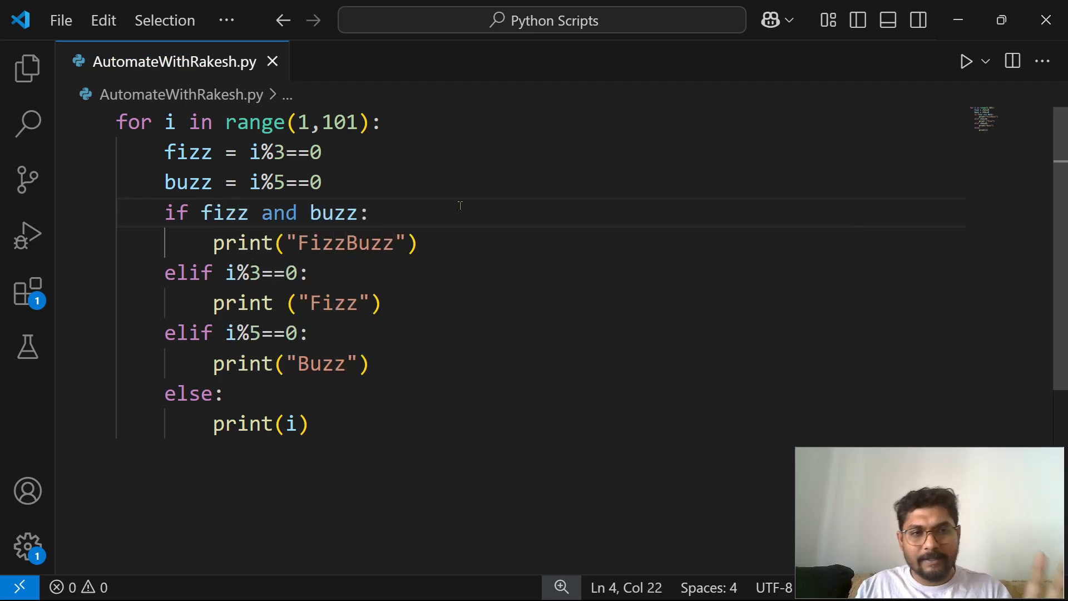
pyautogui.moveTo(333, 212)
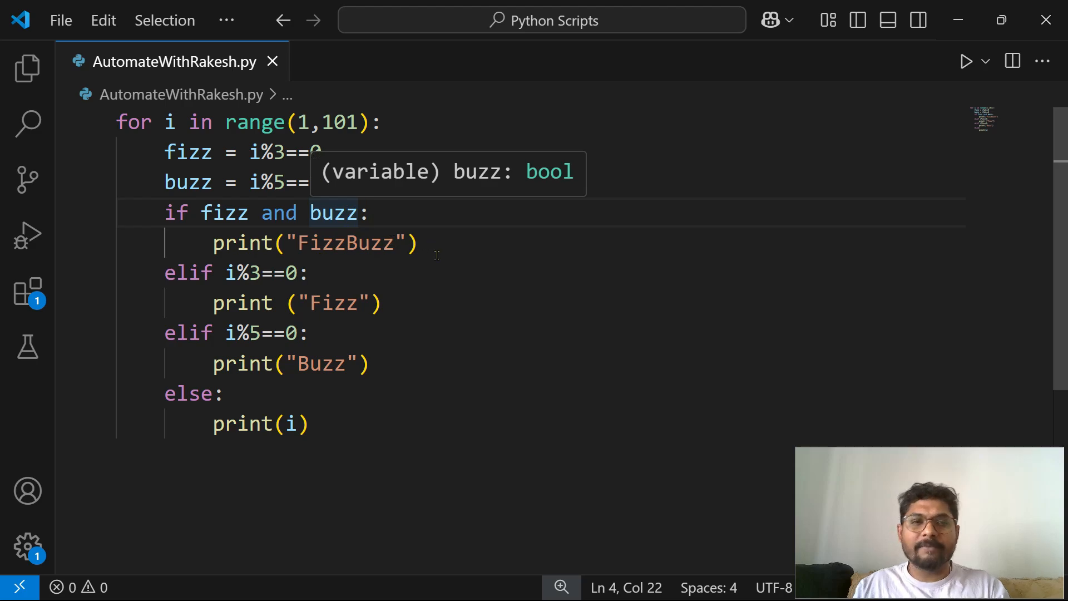
# - Replace the elif modulo conditions with the fizz and buzz variables
pyautogui.click(294, 273)
pyautogui.write('fizz')
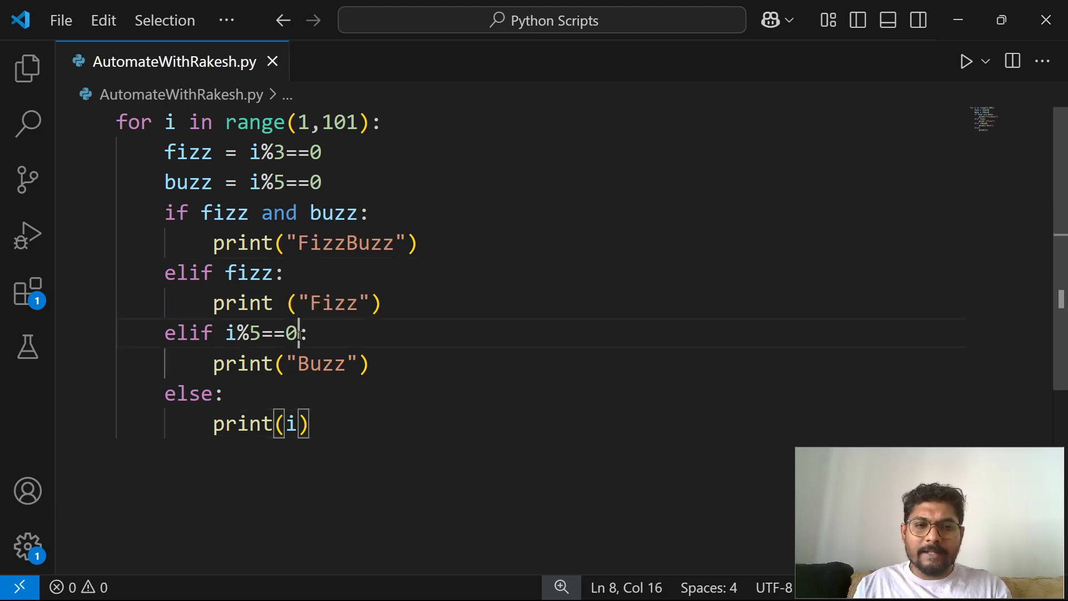
pyautogui.press('Backspace')
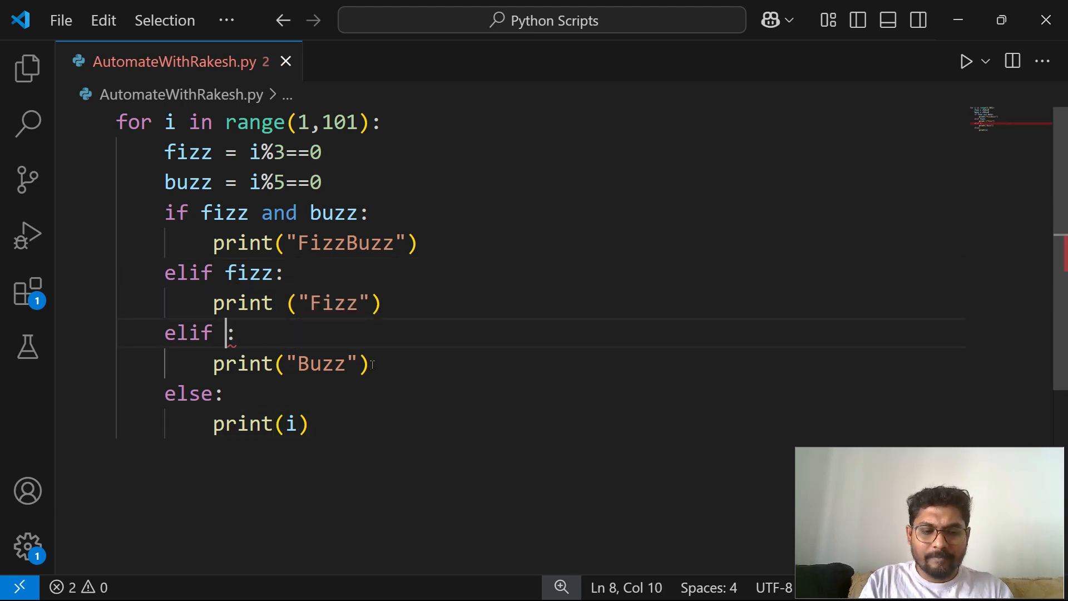
pyautogui.write('buzz')
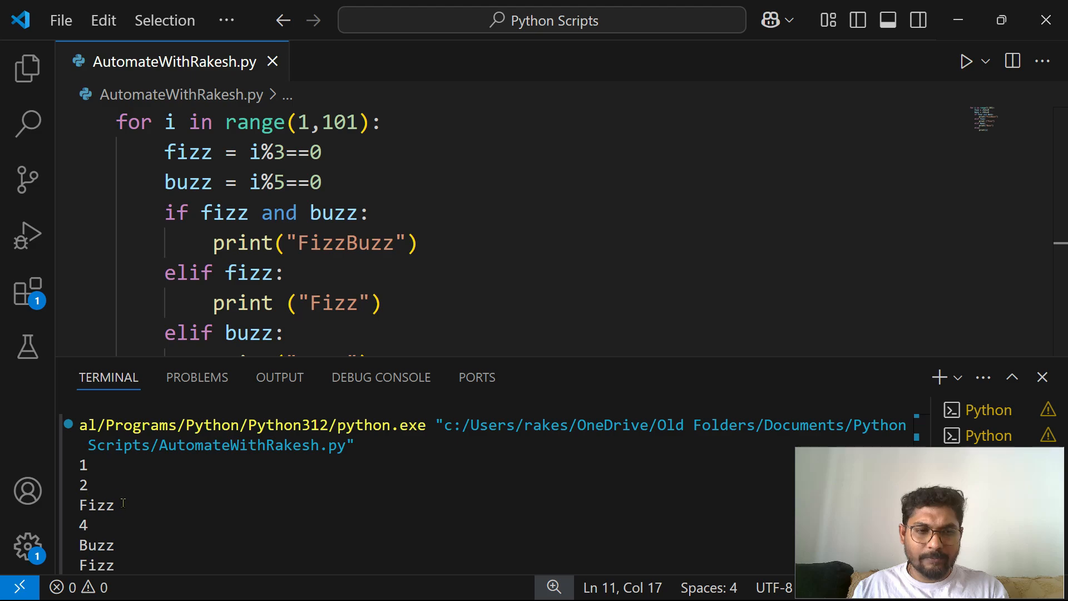
# - Check Buzz at 5 and FizzBuzz at 15 in the output, then close the terminal
pyautogui.doubleClick(96, 545)
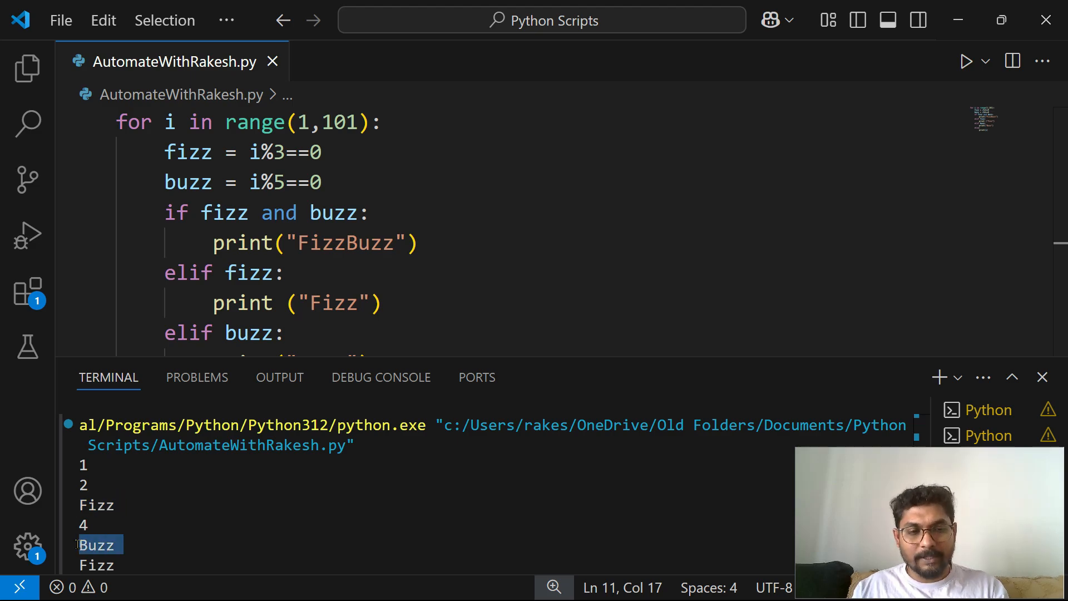
pyautogui.scroll(-3)
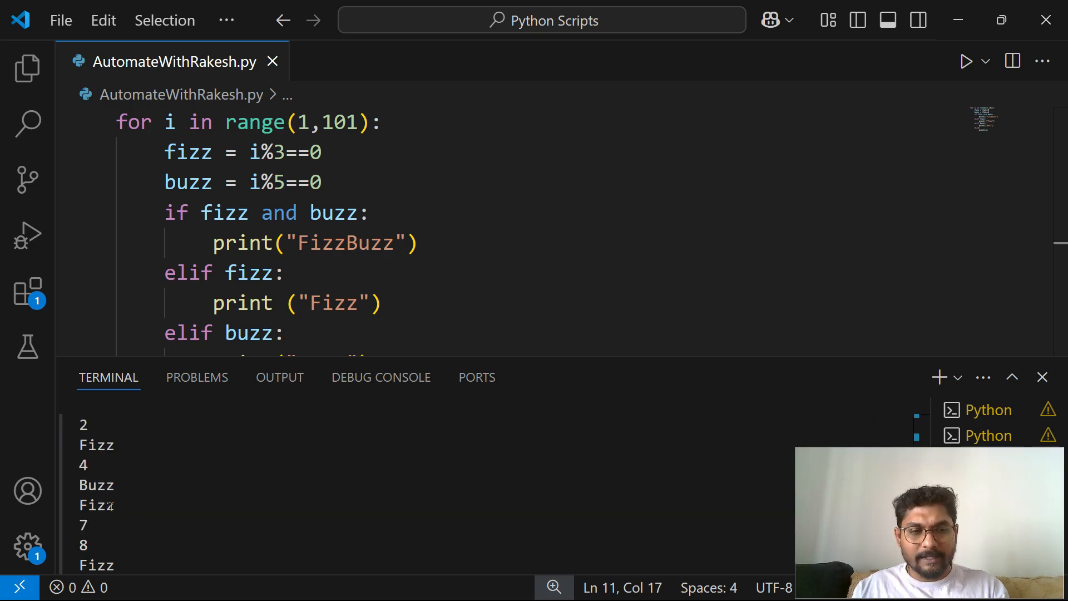
pyautogui.scroll(-3)
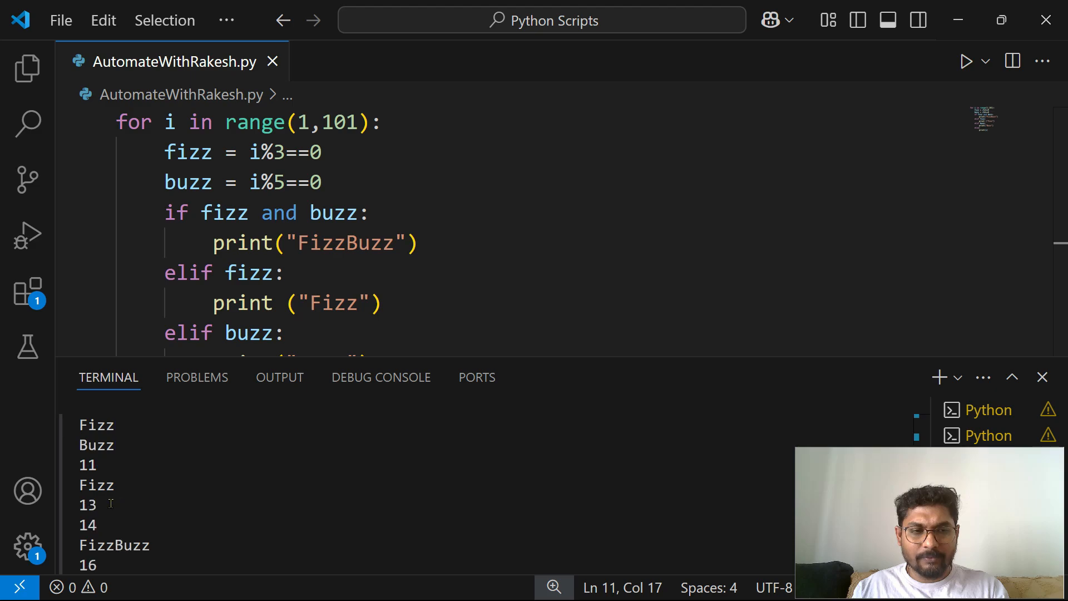
pyautogui.doubleClick(113, 546)
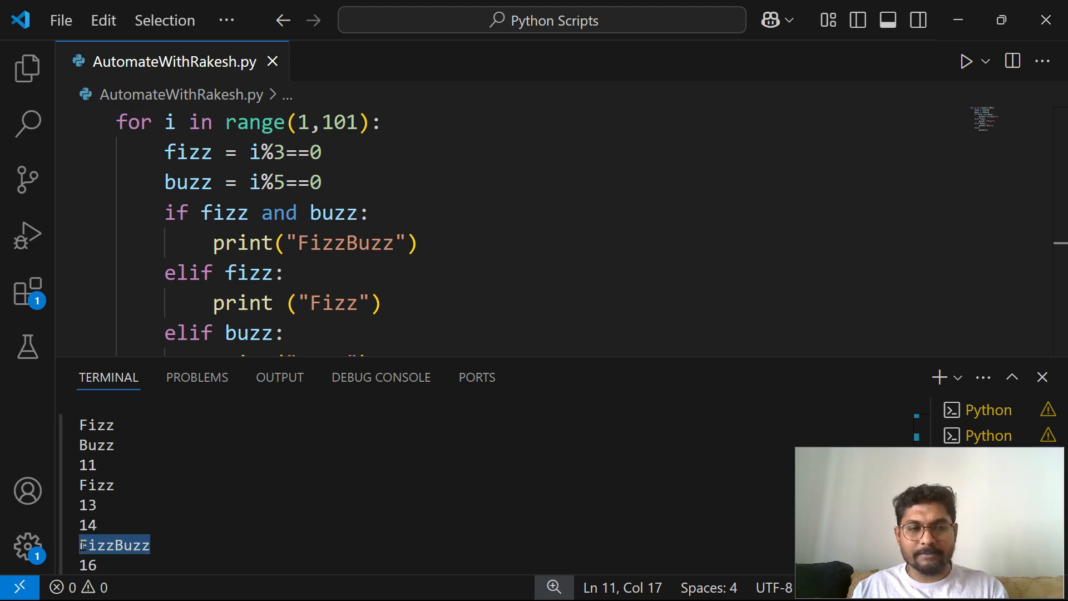
pyautogui.click(1041, 377)
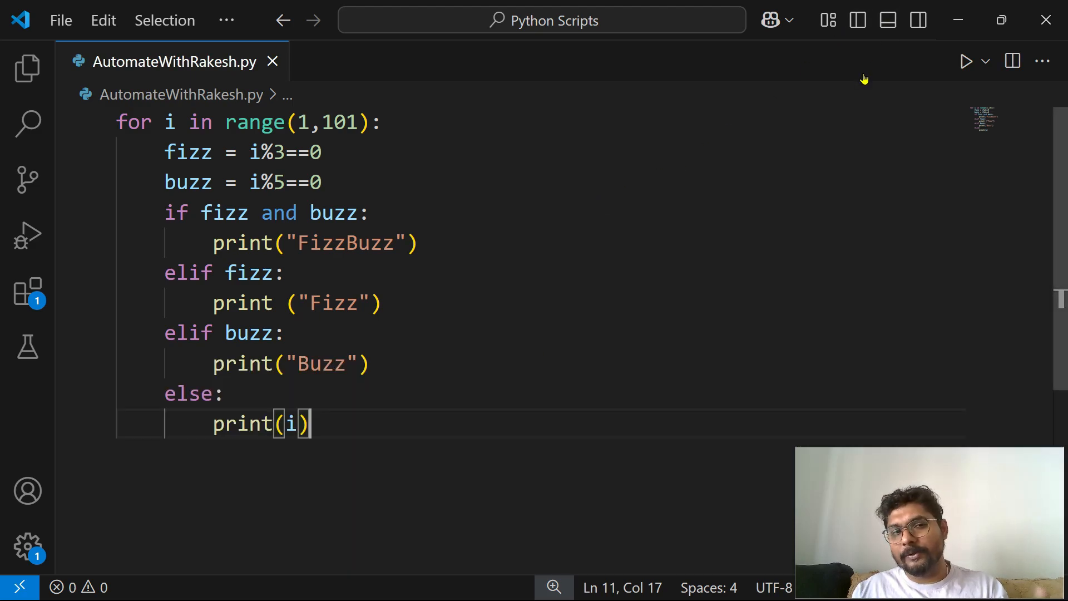
pyautogui.moveTo(848, 101)
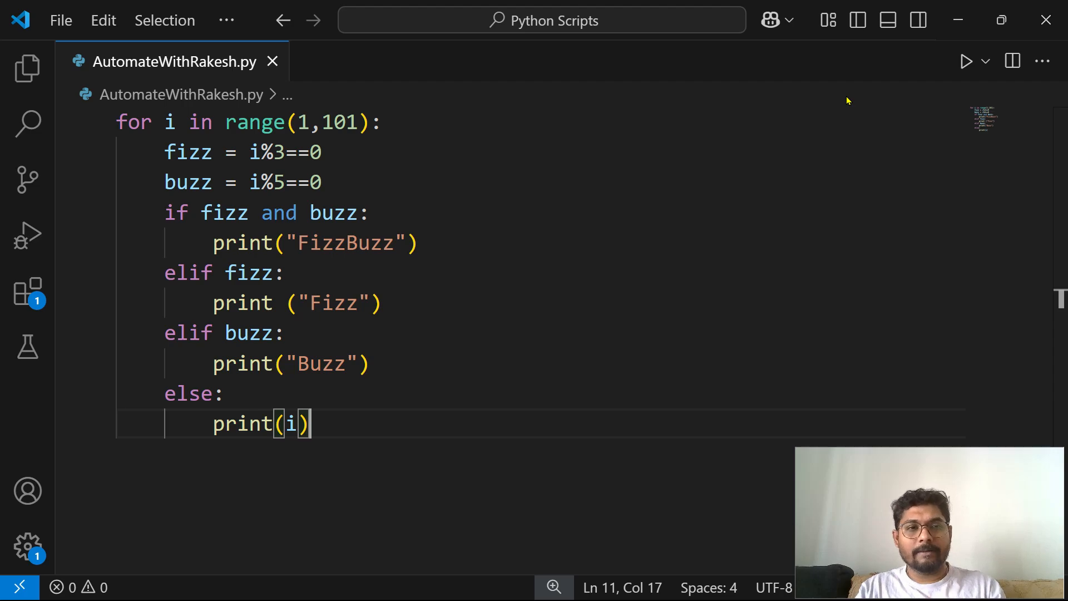